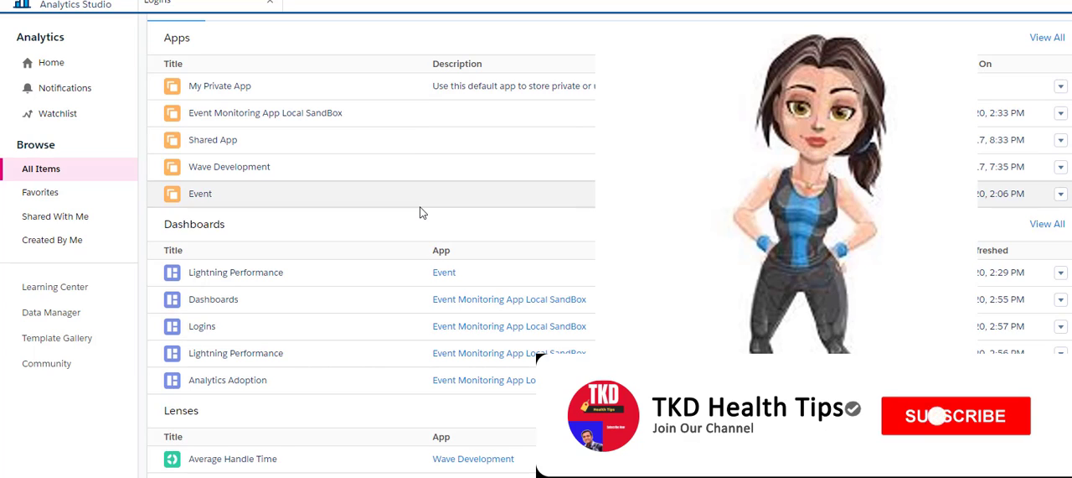
Add Event Monitoring Analytics Admin to the user's enabled permission sets and save.
left_click(955, 415)
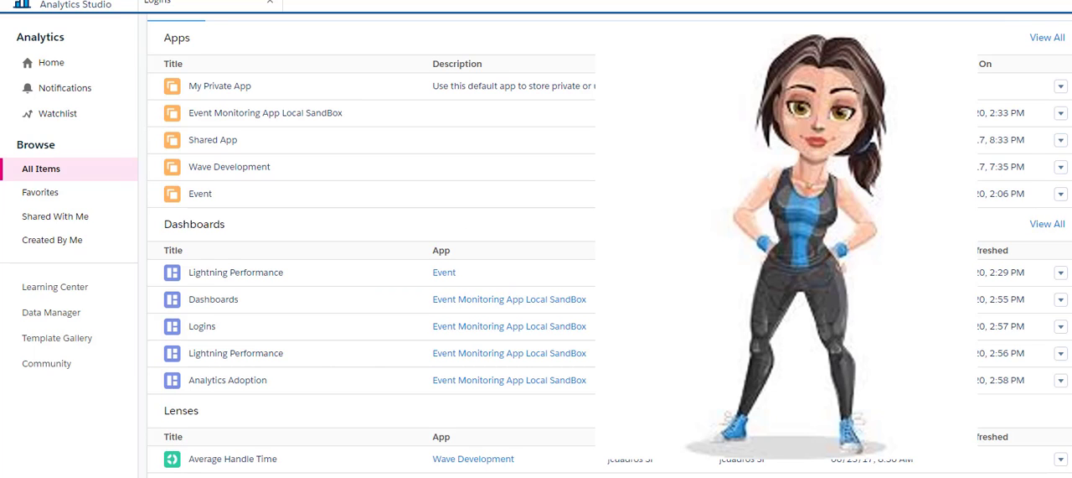
scroll("up", 3)
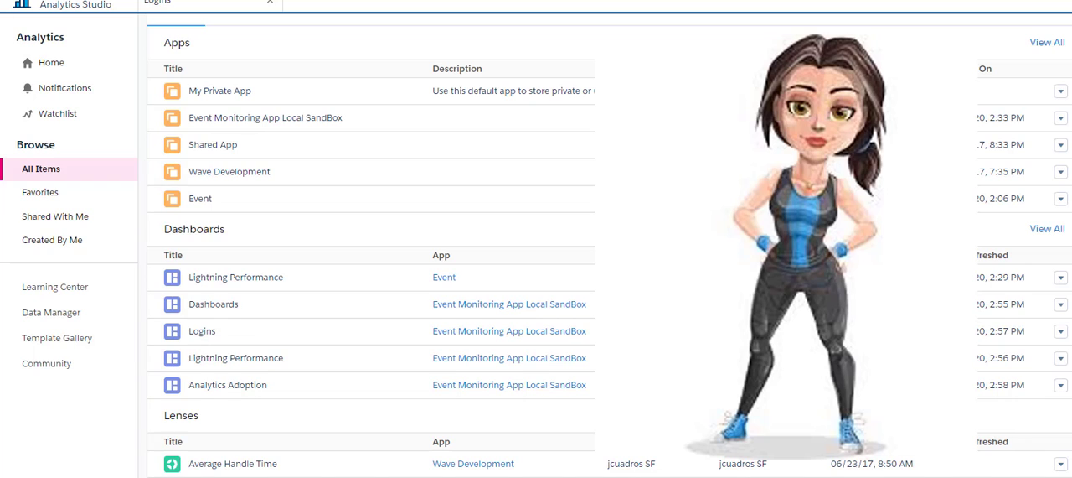
mouse_move(509, 330)
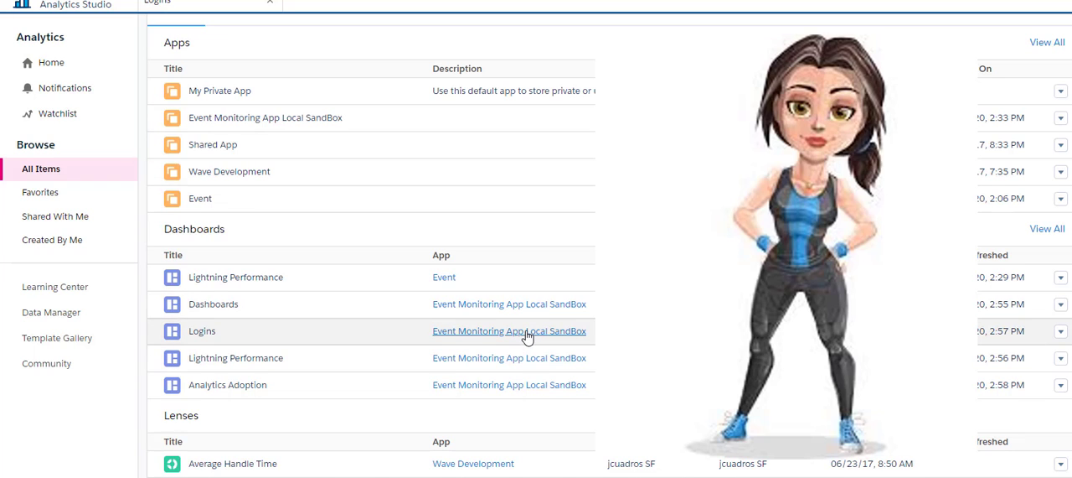
mouse_move(512, 303)
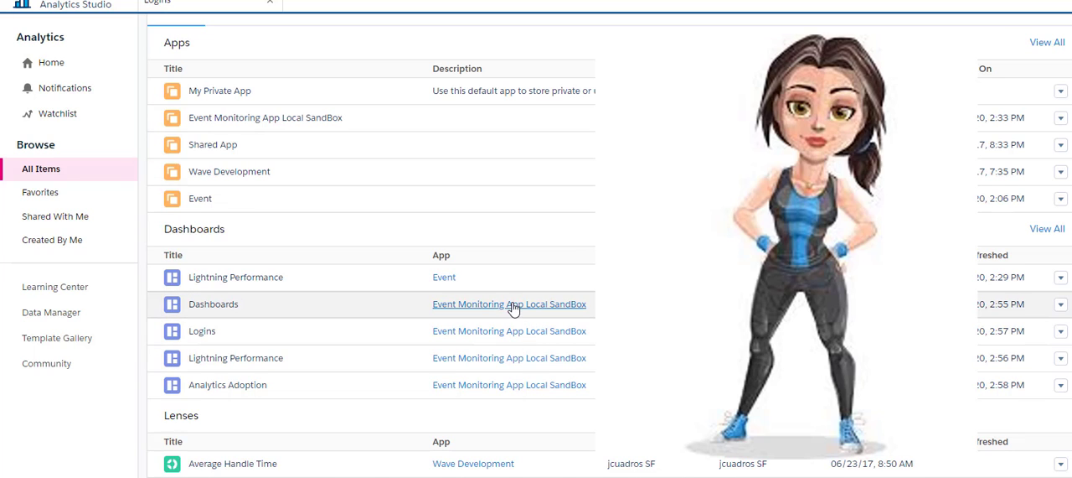
mouse_move(559, 333)
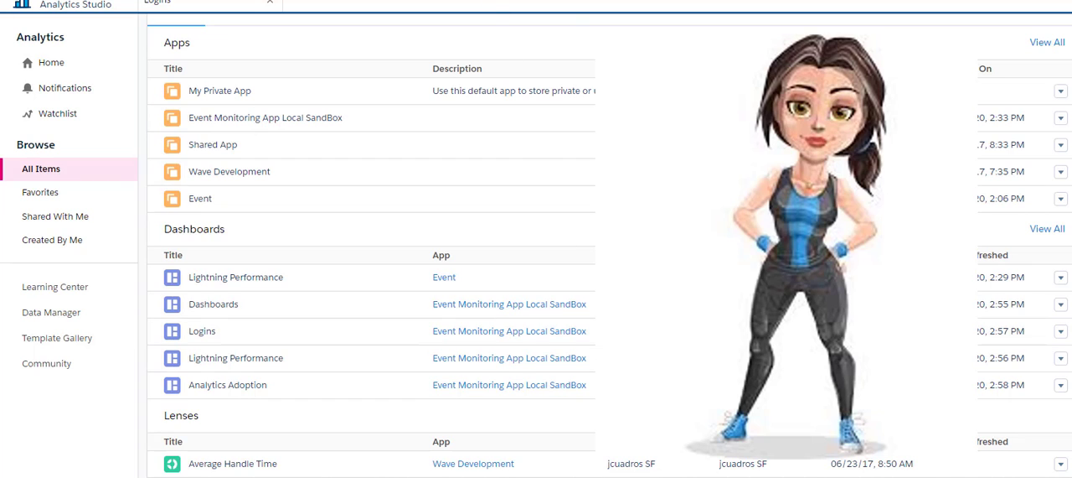
left_click(51, 312)
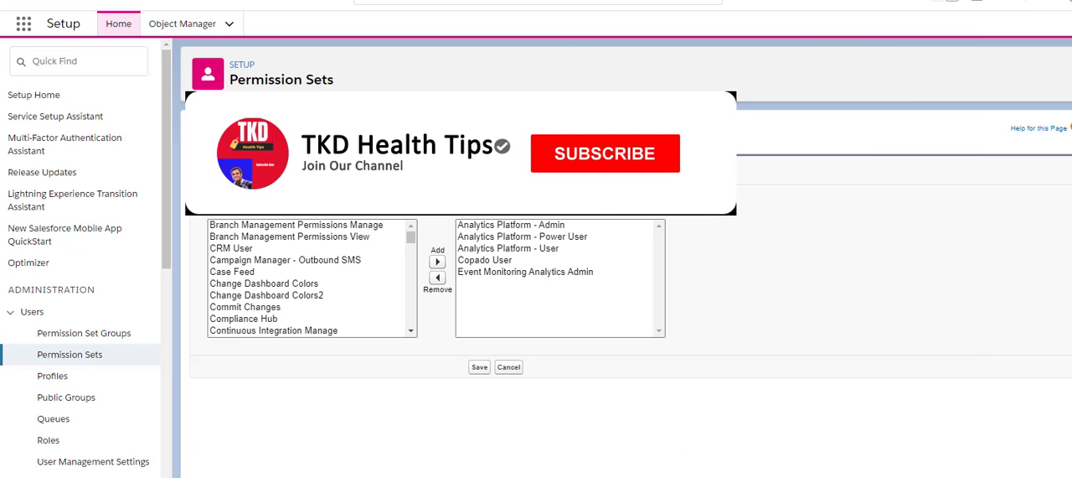
left_click(605, 152)
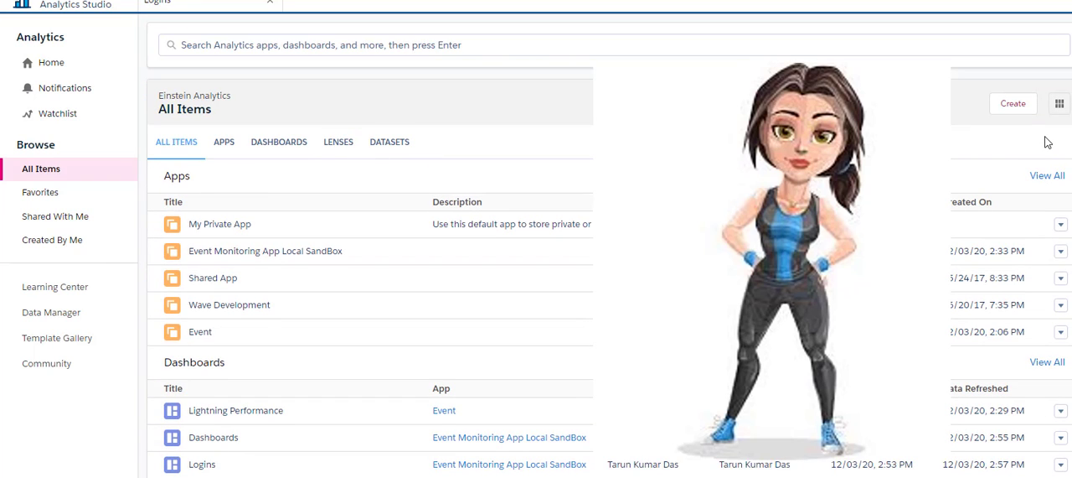
Choose App from the Create menu on All Items to show the app templates.
left_click(1013, 104)
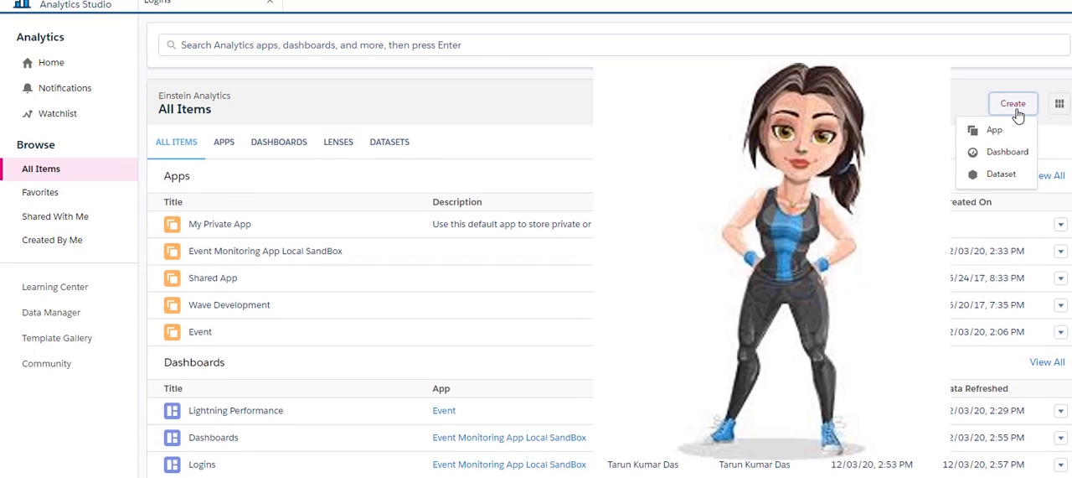
mouse_move(995, 130)
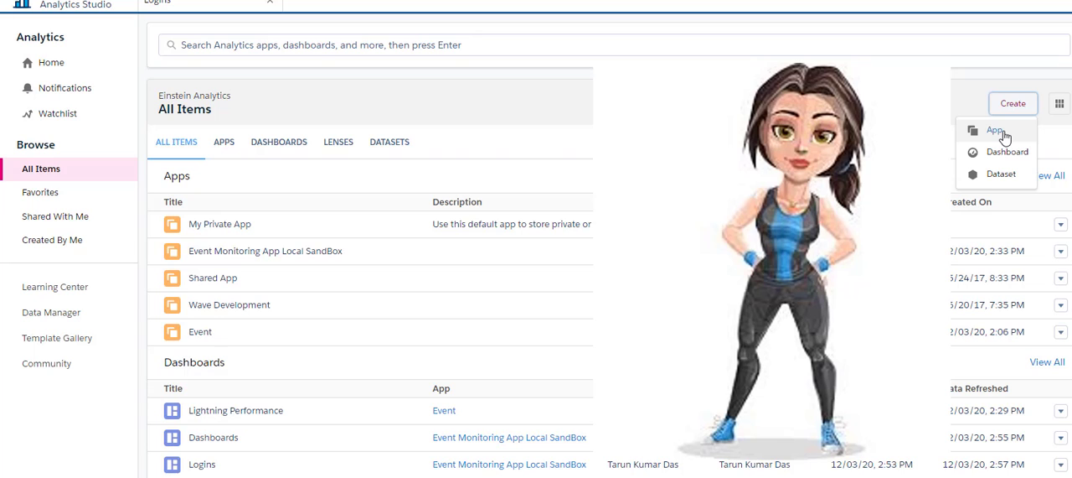
left_click(995, 129)
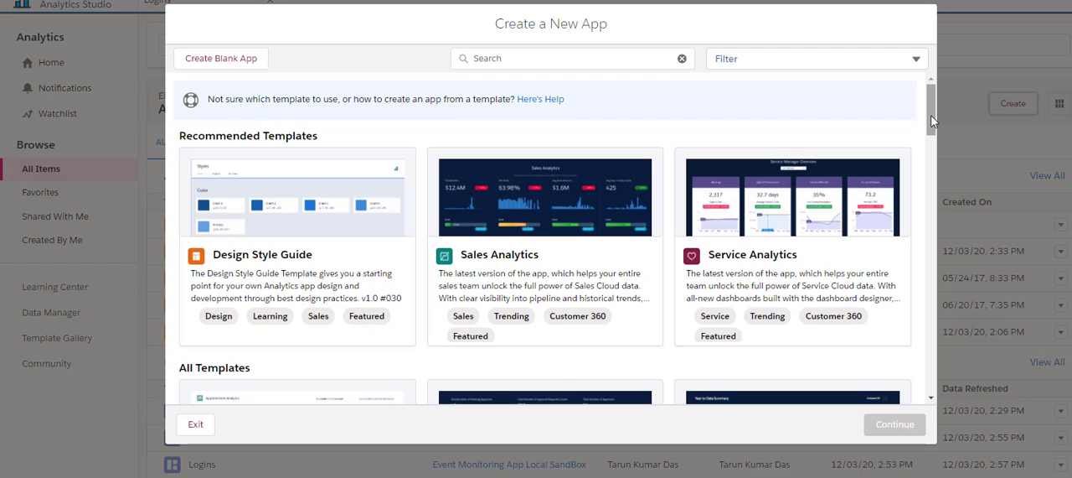
Scroll the template gallery and select the Event Monitoring Analytics App template.
scroll("down", 3)
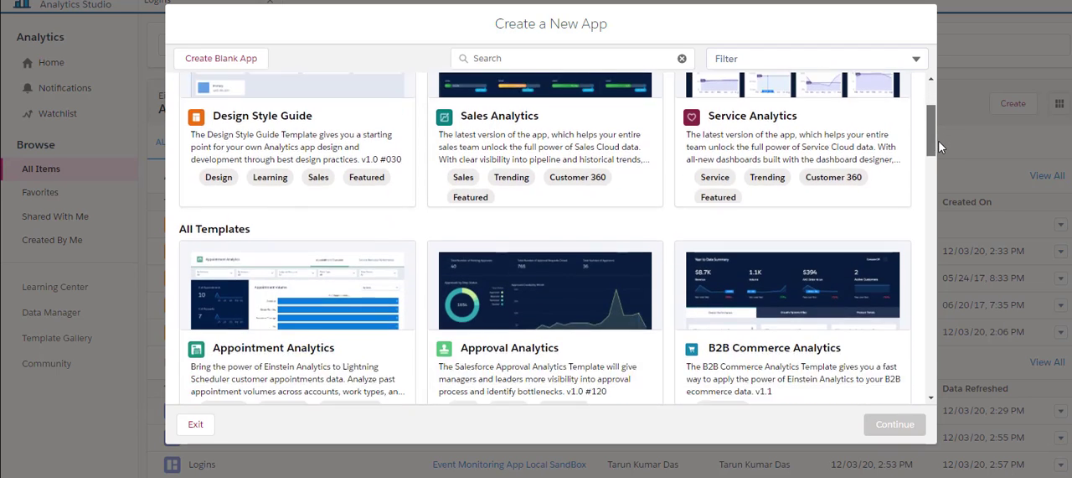
scroll("down", 3)
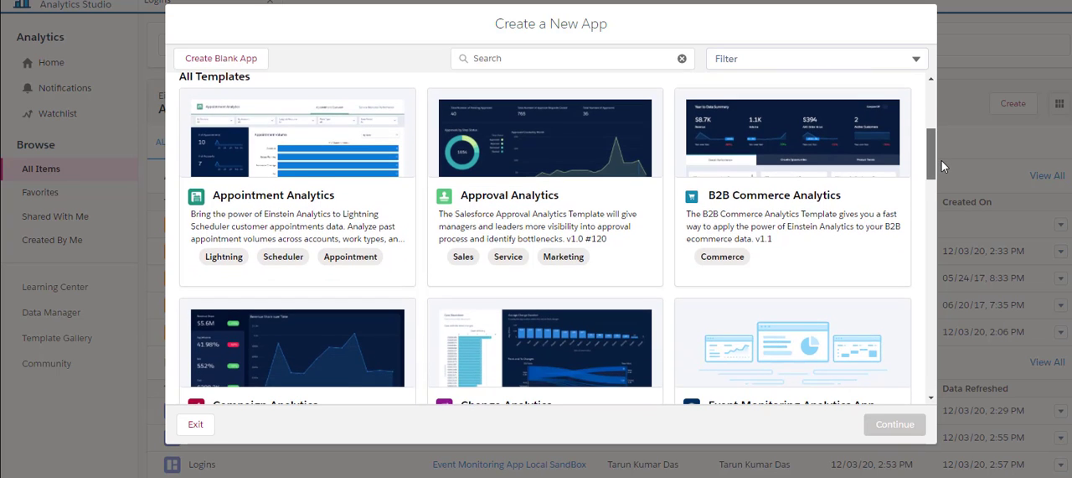
scroll("down", 3)
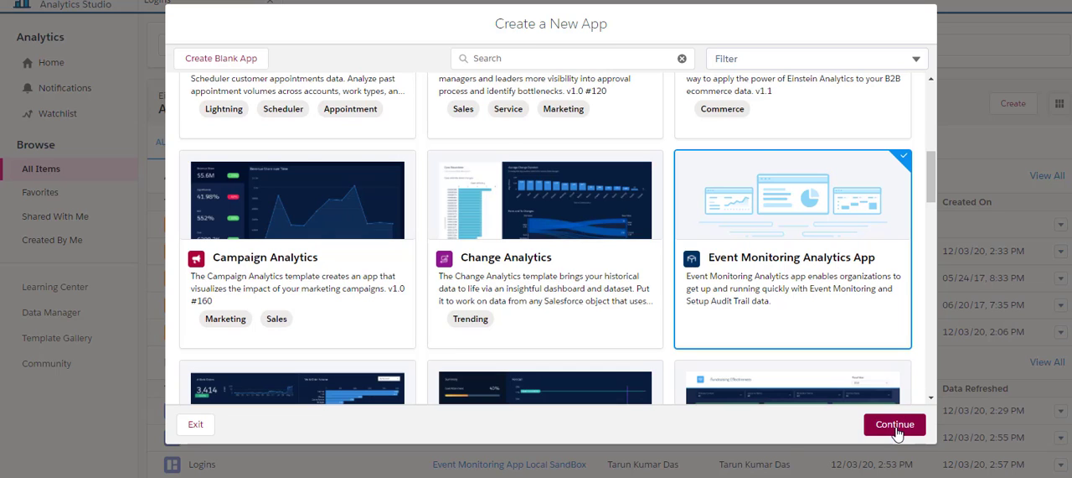
left_click(894, 424)
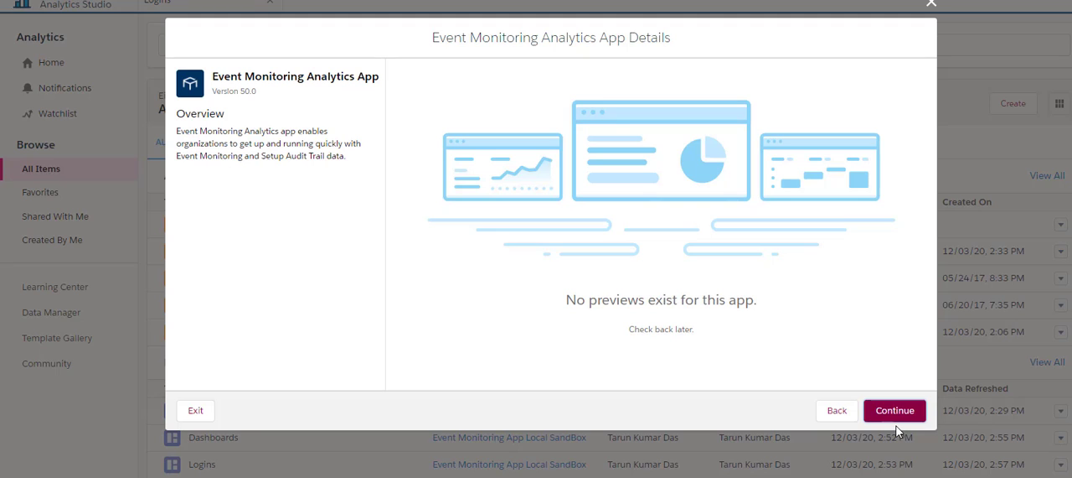
mouse_move(419, 366)
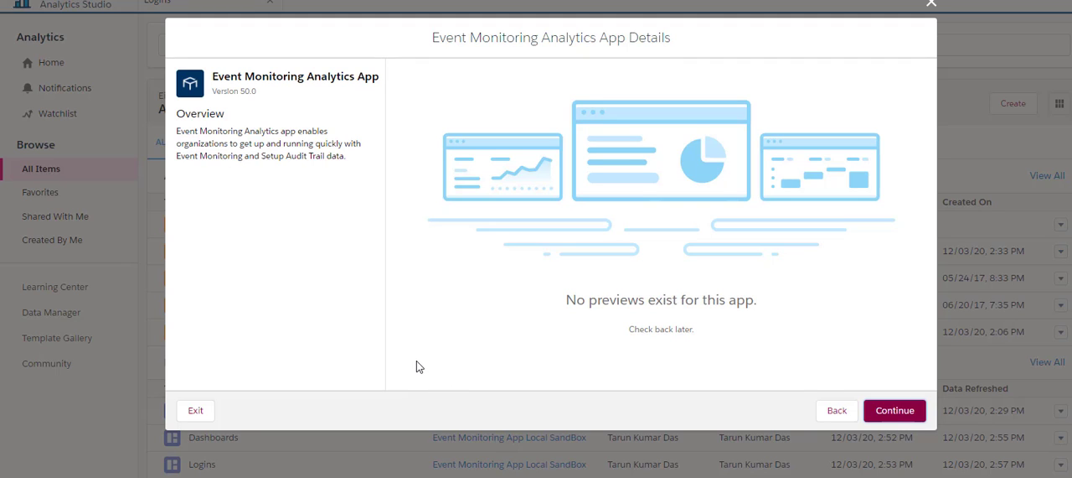
mouse_move(876, 434)
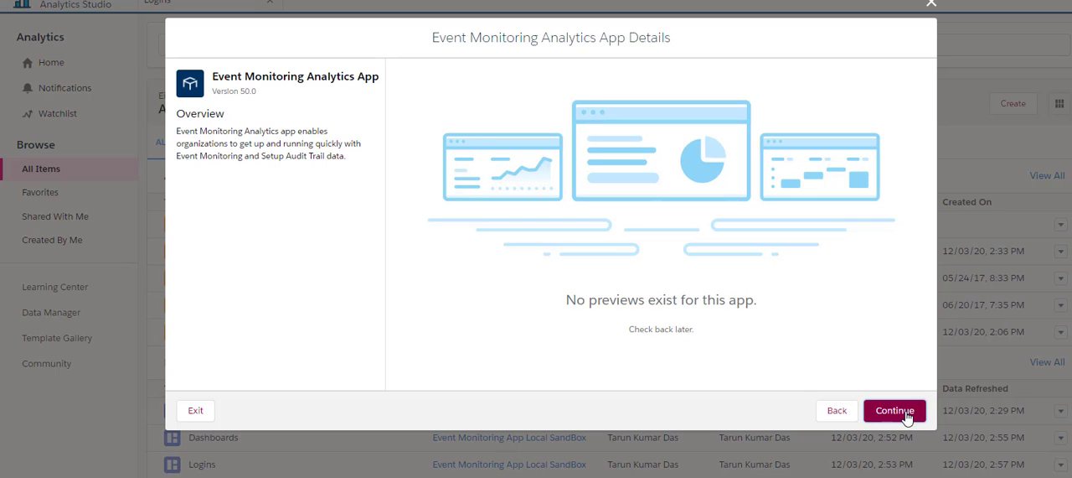
Continue past the Event Monitoring template overview to the answer-reuse step.
left_click(894, 410)
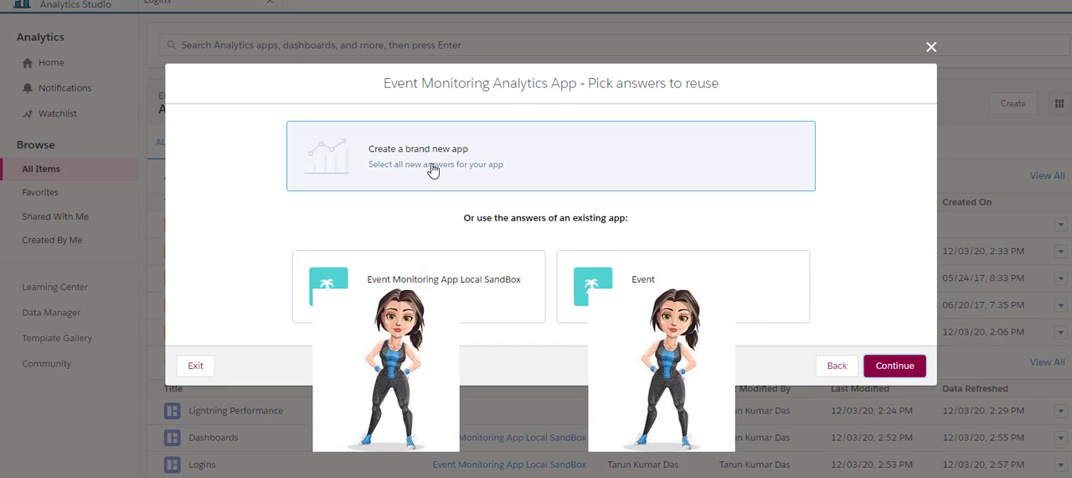
mouse_move(453, 238)
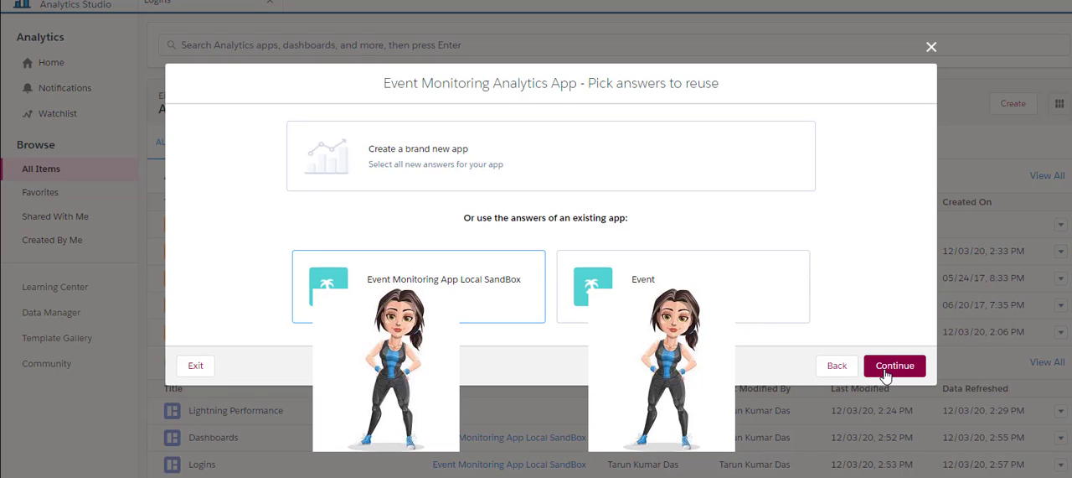
Reuse the sandbox answers and review Step 1: Apex Execution 30 days, exceptions and API 7 days.
left_click(894, 365)
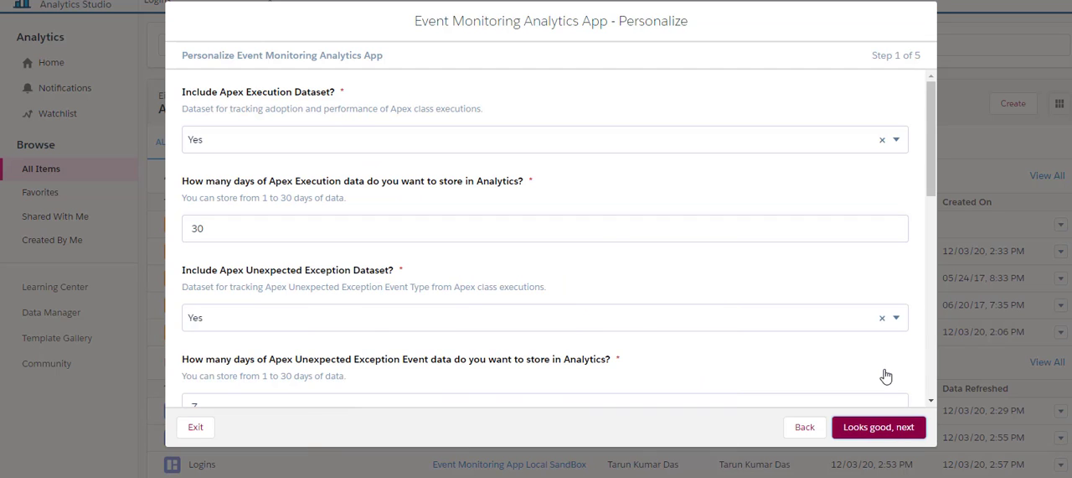
mouse_move(586, 207)
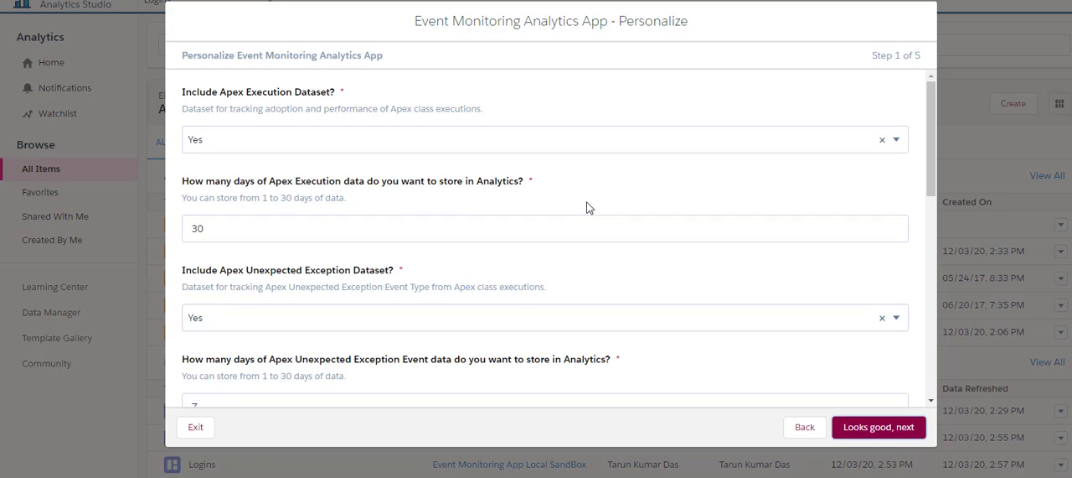
mouse_move(315, 215)
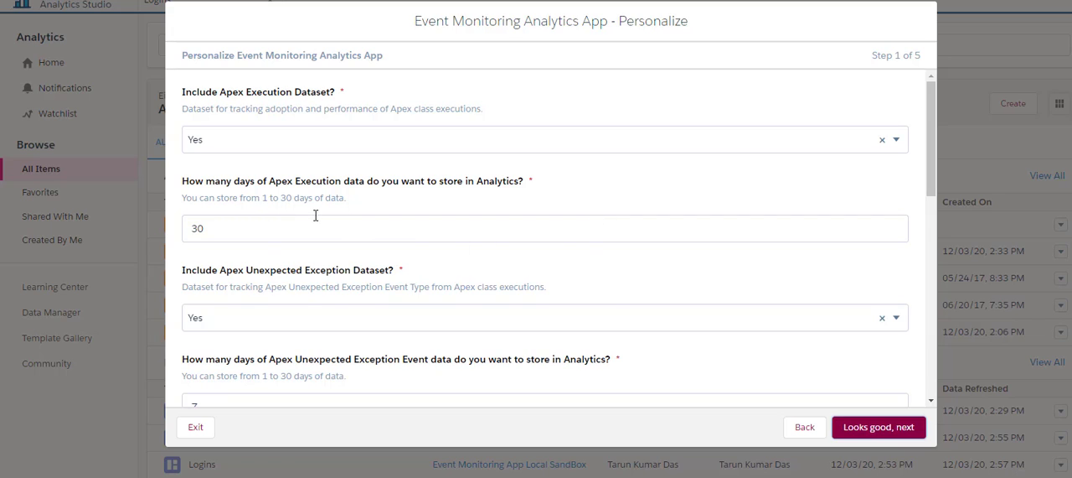
mouse_move(503, 310)
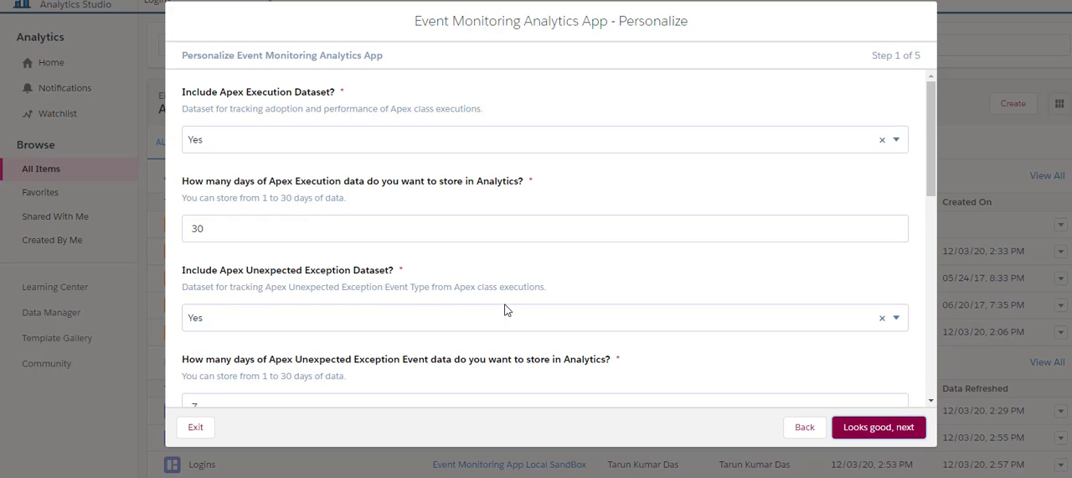
mouse_move(458, 321)
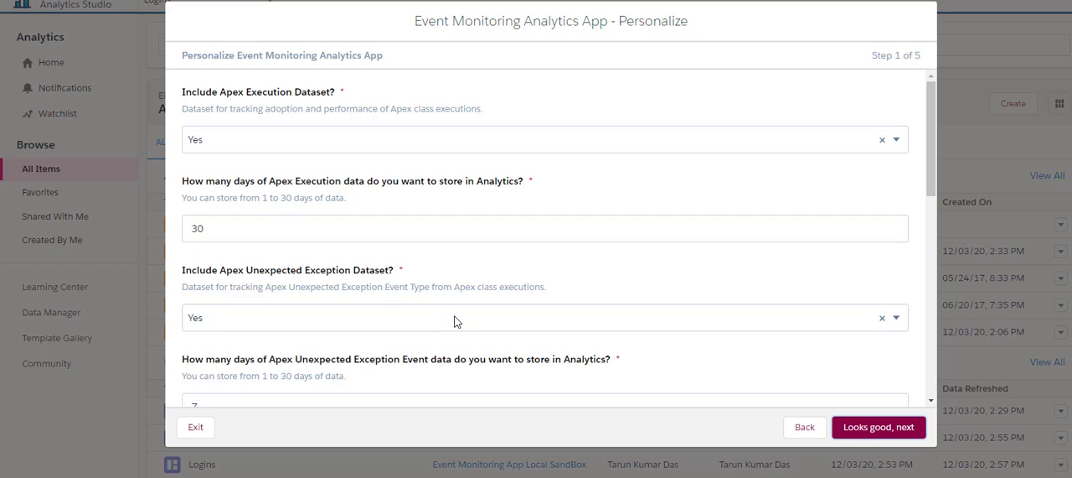
scroll("down", 3)
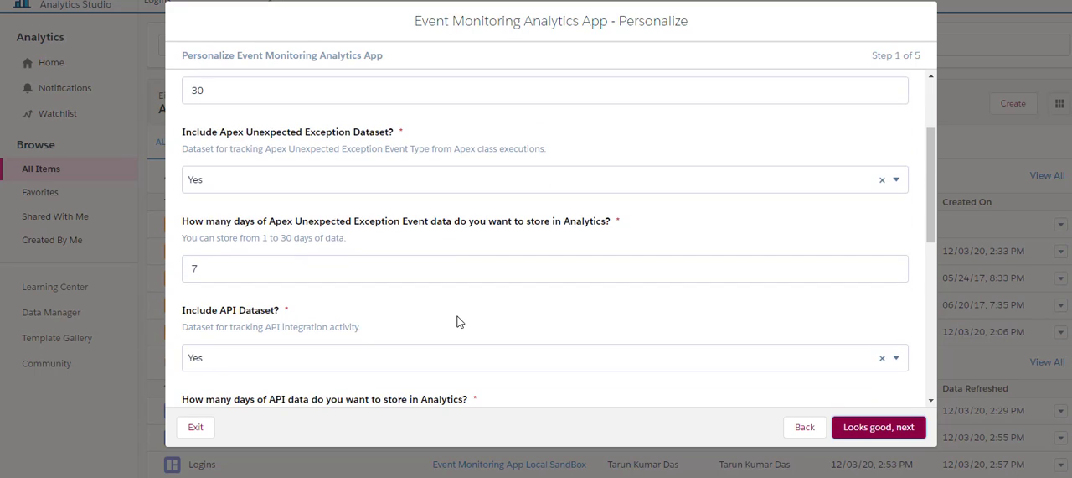
scroll("down", 3)
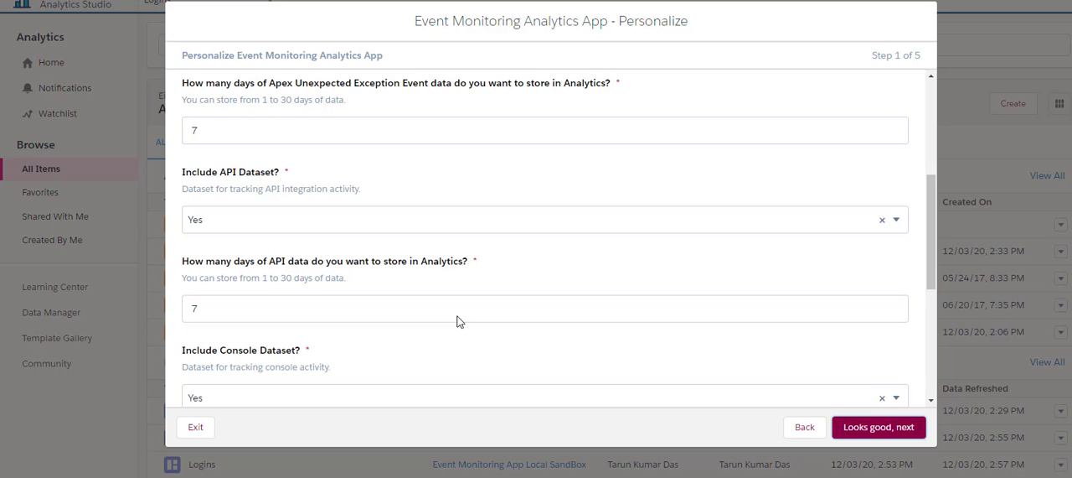
mouse_move(880, 426)
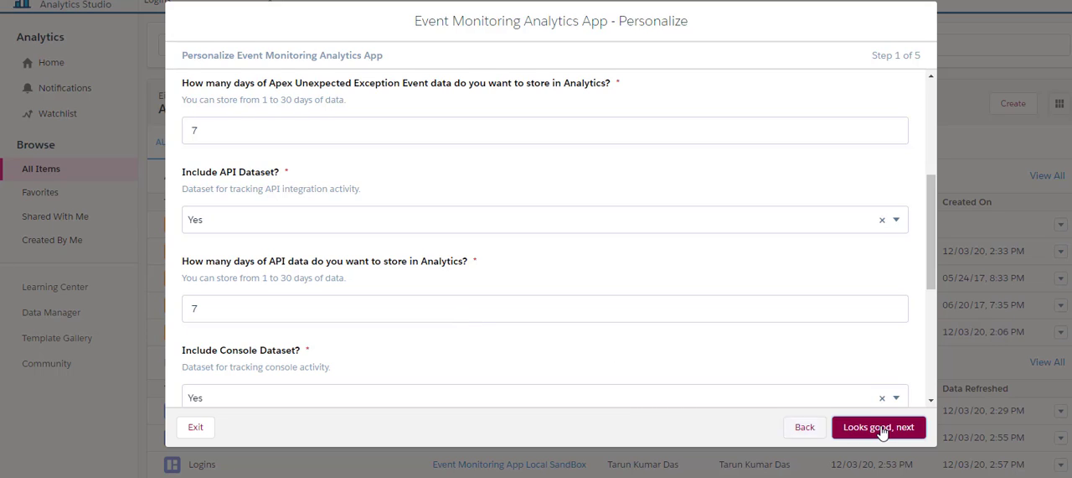
Accept the step 1 settings and the step 2 report retention defaults.
left_click(879, 426)
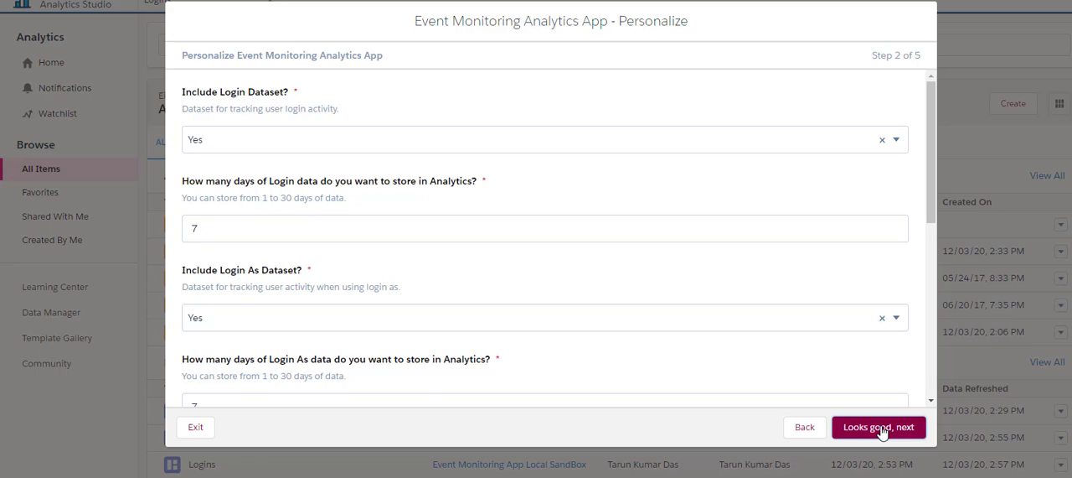
mouse_move(306, 148)
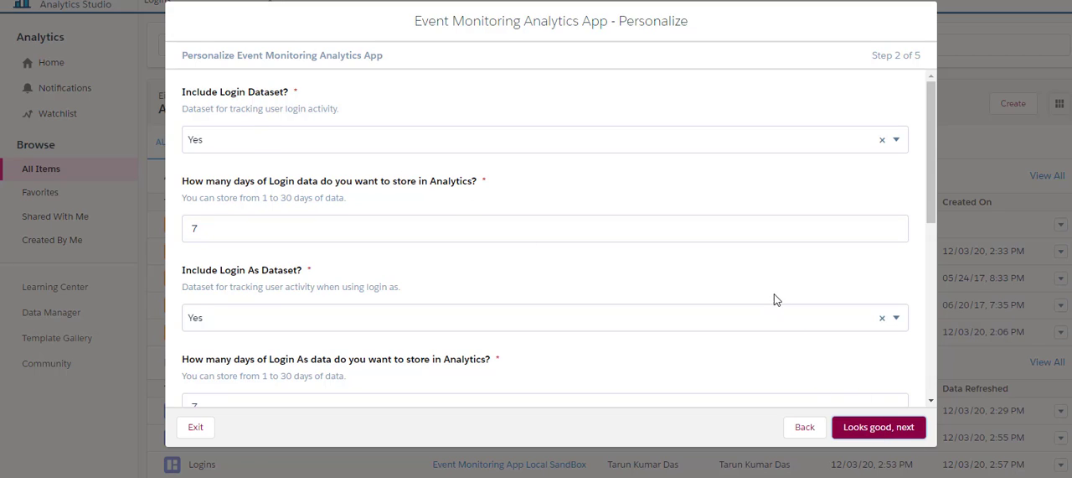
scroll("down", 3)
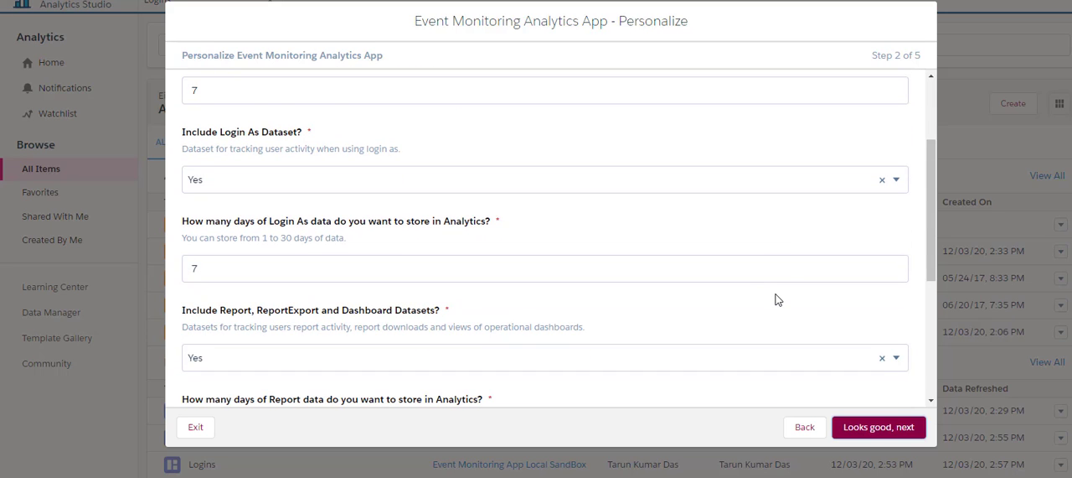
mouse_move(493, 301)
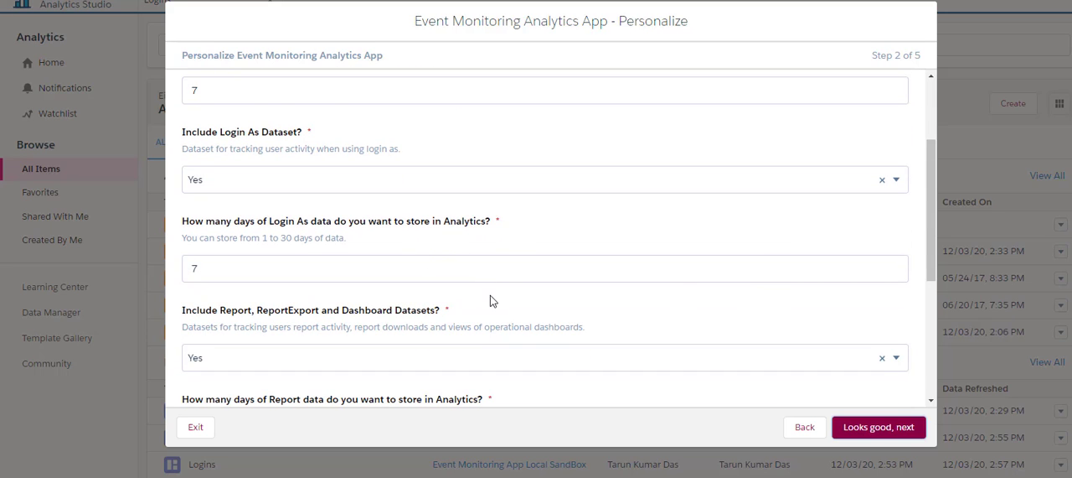
scroll("down", 3)
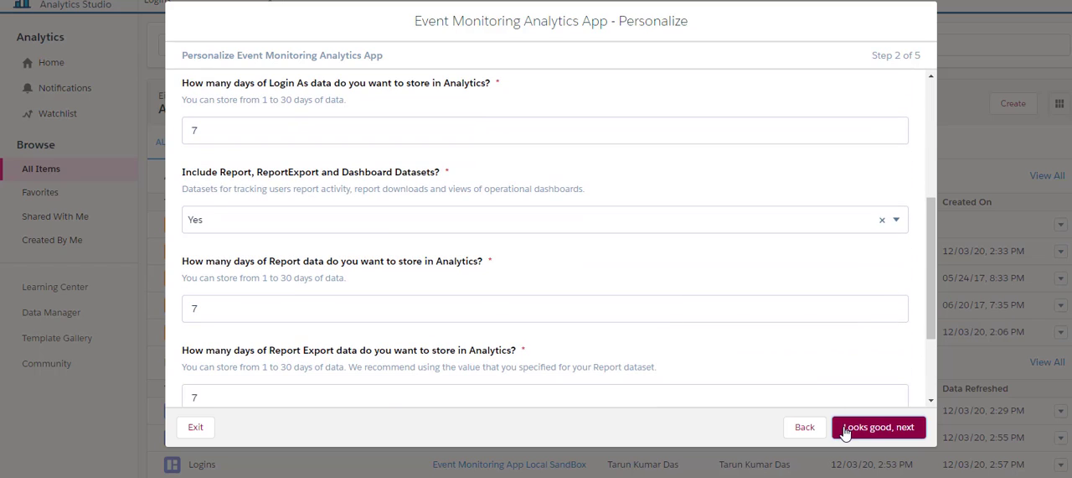
mouse_move(780, 385)
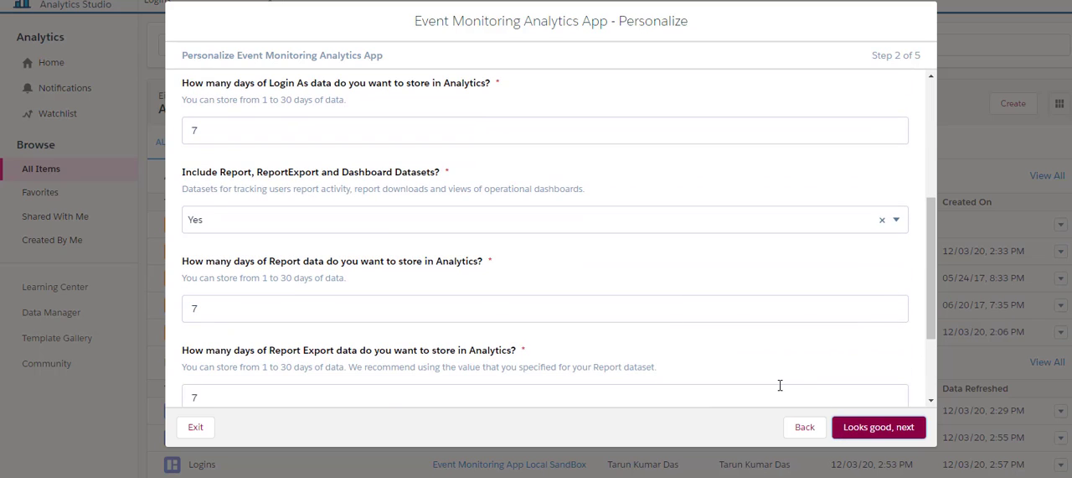
scroll("down", 3)
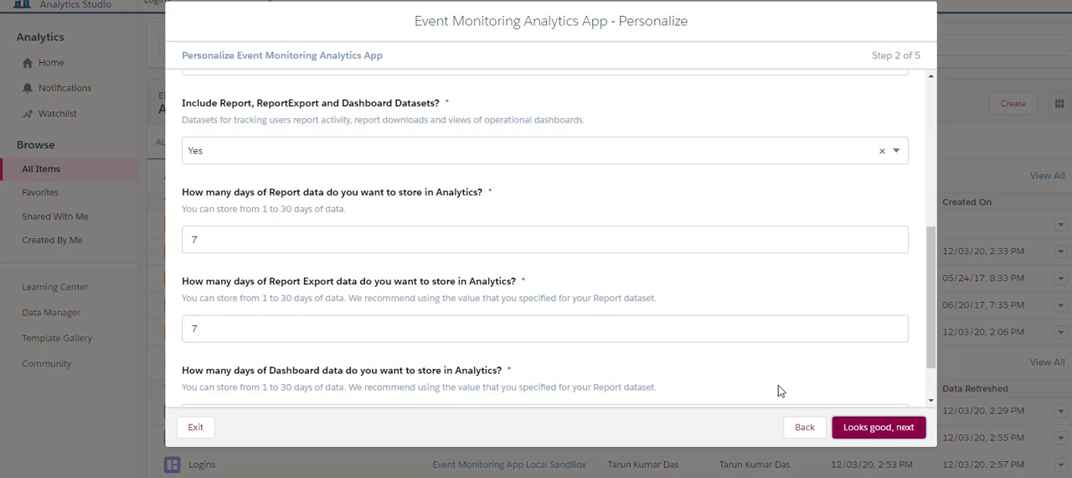
mouse_move(752, 348)
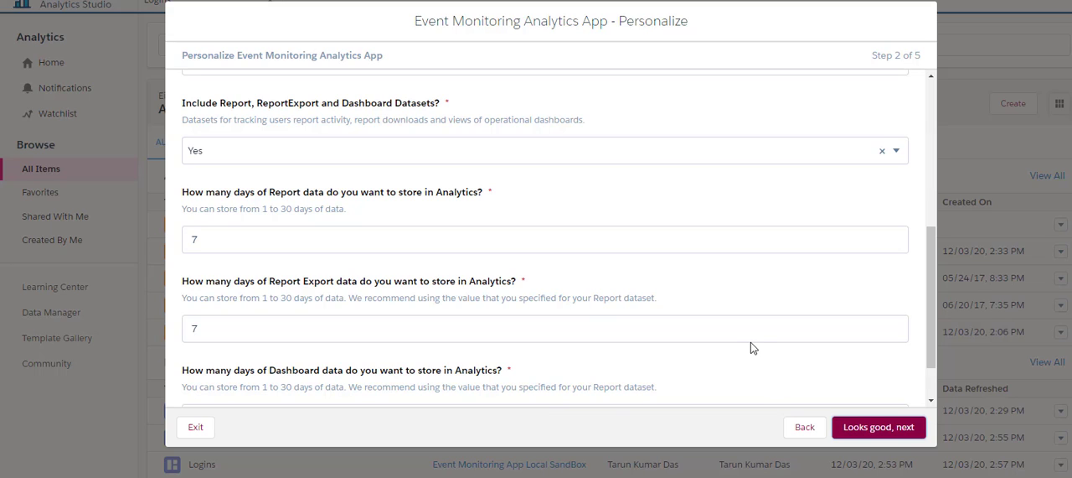
left_click(879, 426)
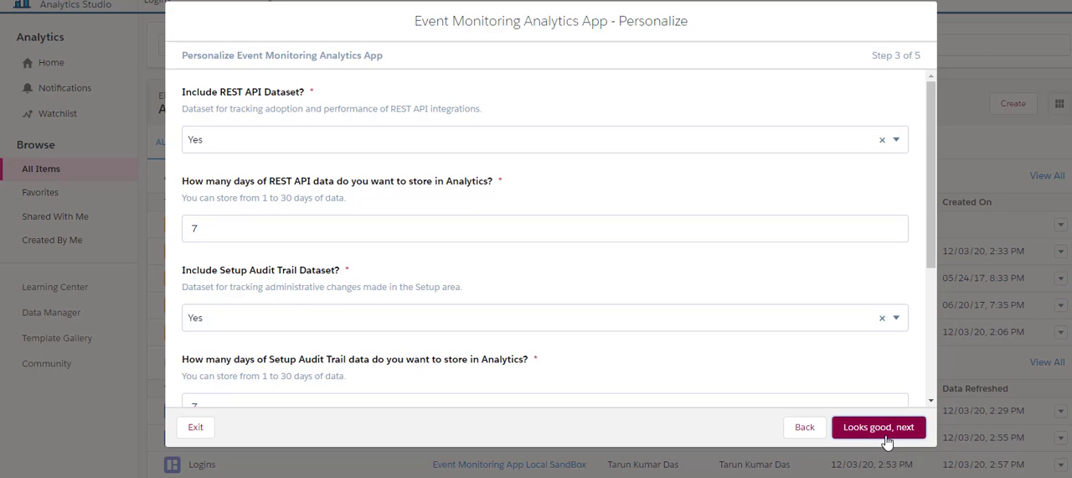
mouse_move(578, 314)
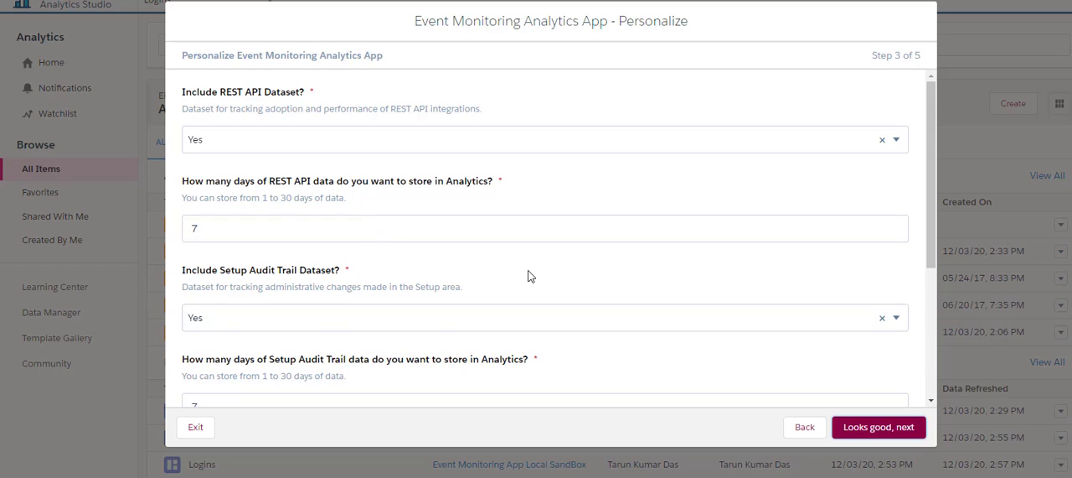
Accept the REST API, audit, Visualforce and Wave settings, then return to the Lightning datasets step.
scroll("down", 3)
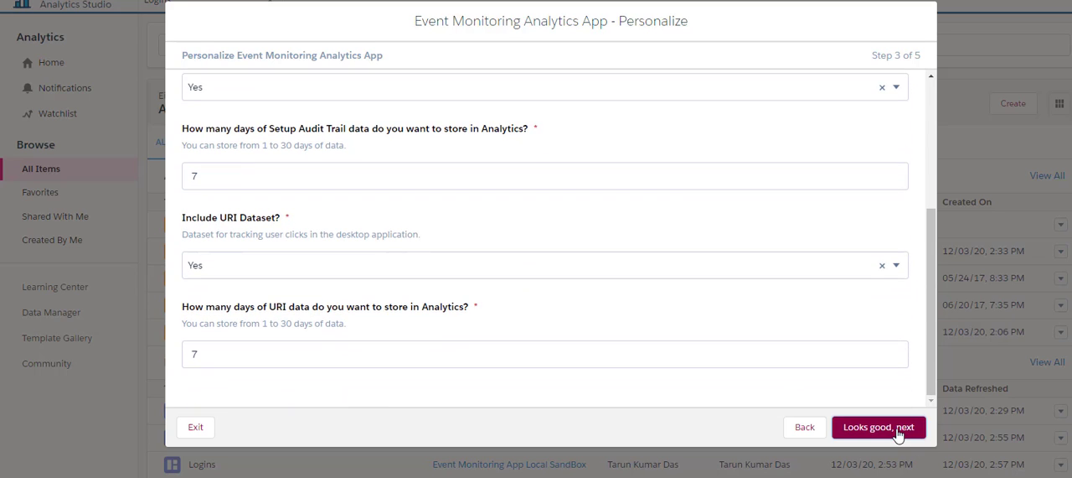
left_click(878, 427)
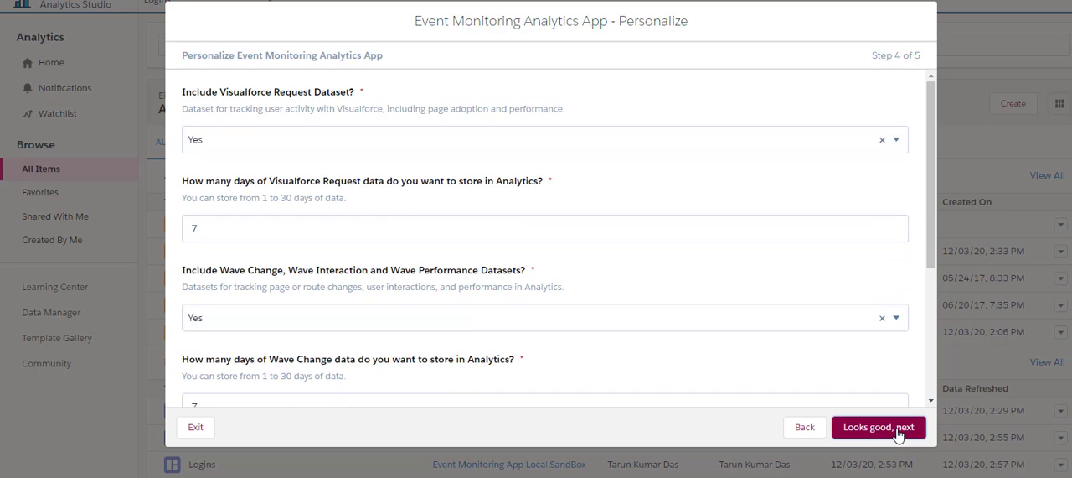
left_click(879, 427)
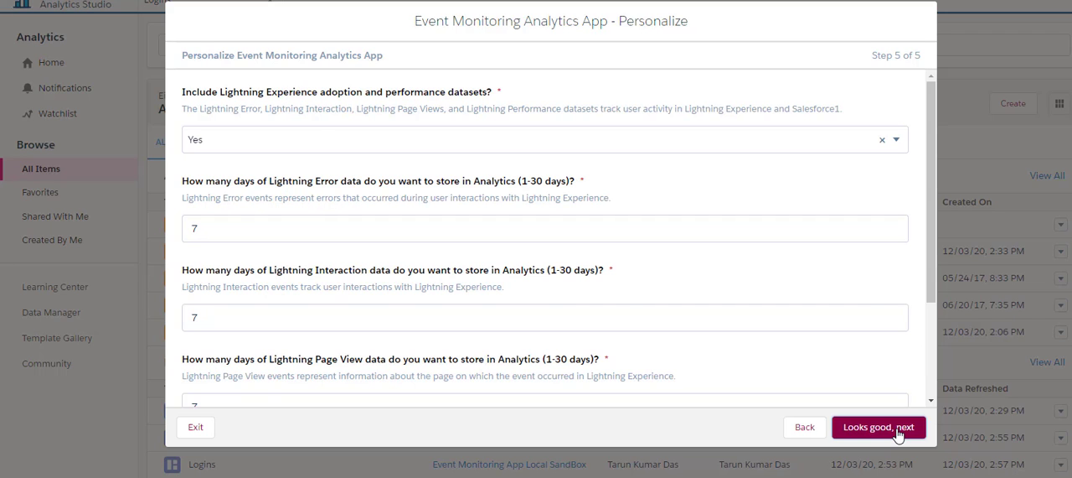
left_click(878, 427)
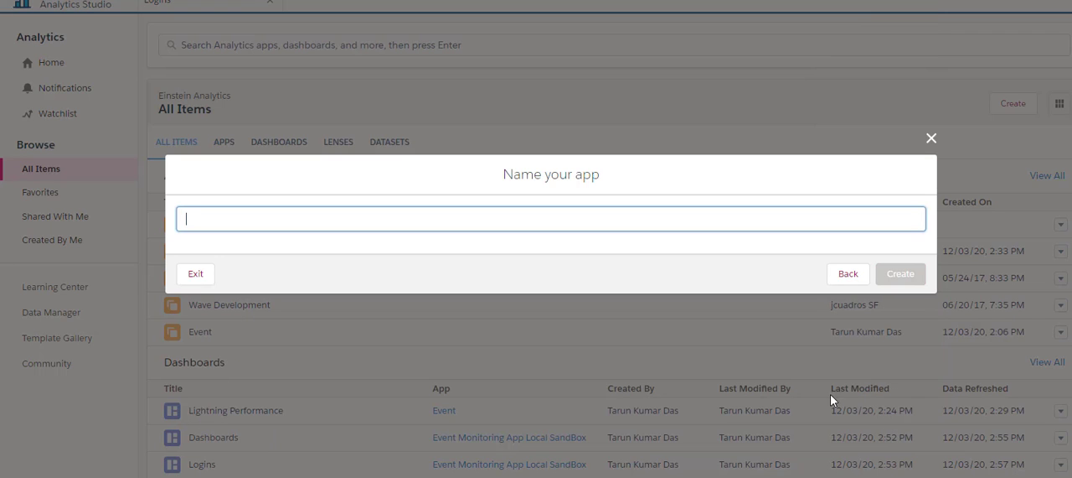
left_click(900, 273)
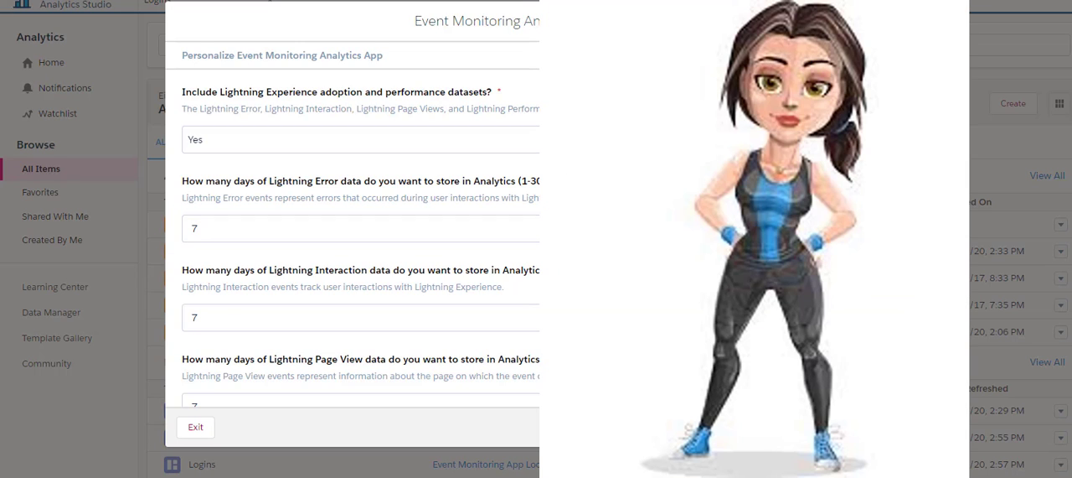
Filter All Items to dashboards and scroll to Logins, RestAPI and Apex Executions.
left_click(195, 426)
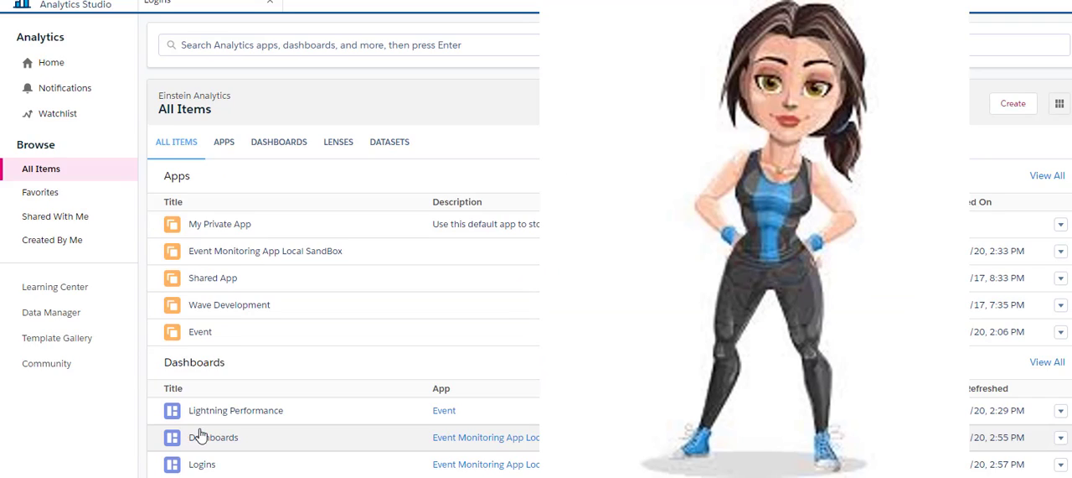
scroll("down", 3)
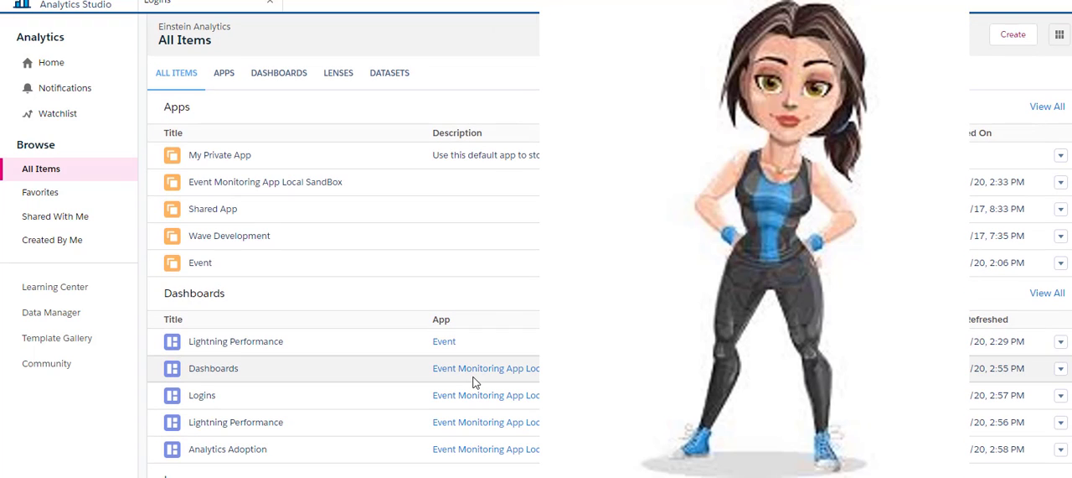
scroll("down", 3)
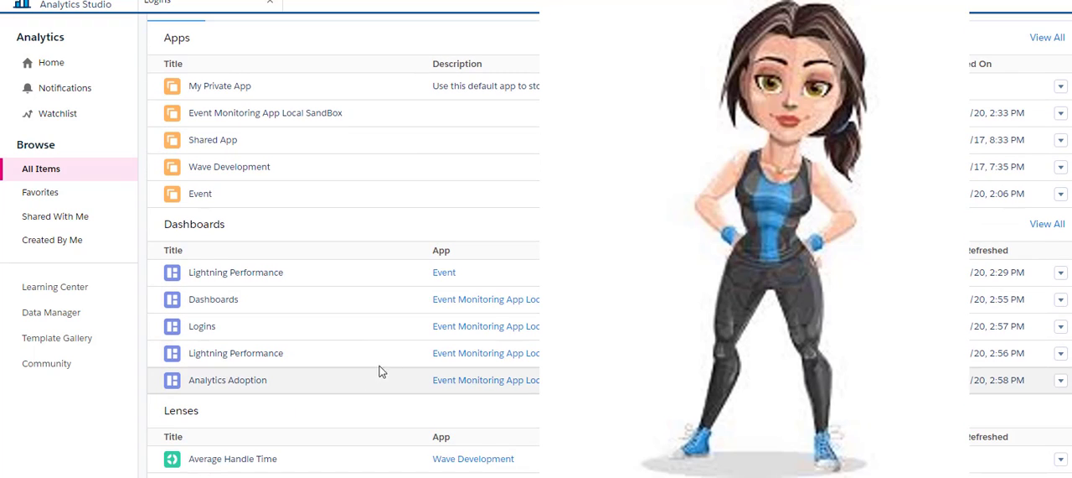
mouse_move(150, 304)
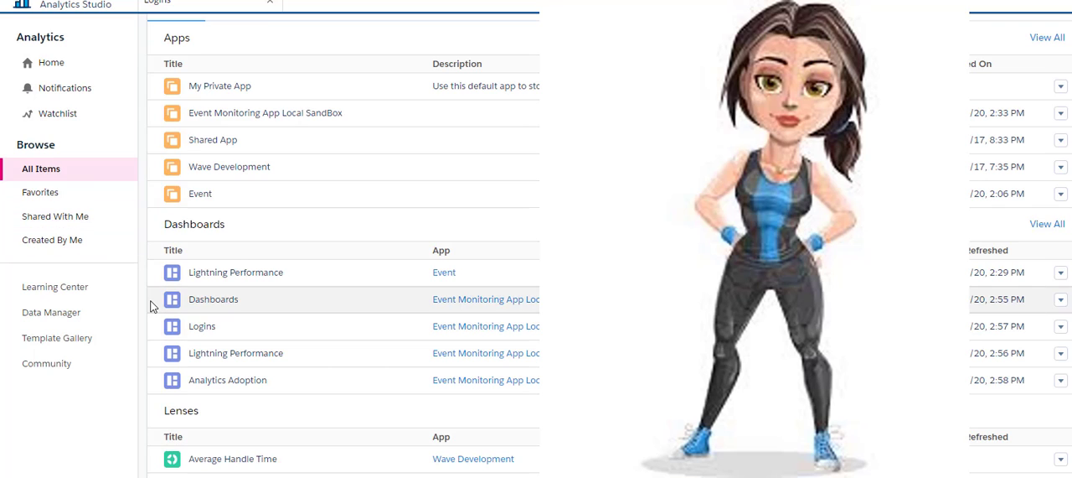
mouse_move(102, 200)
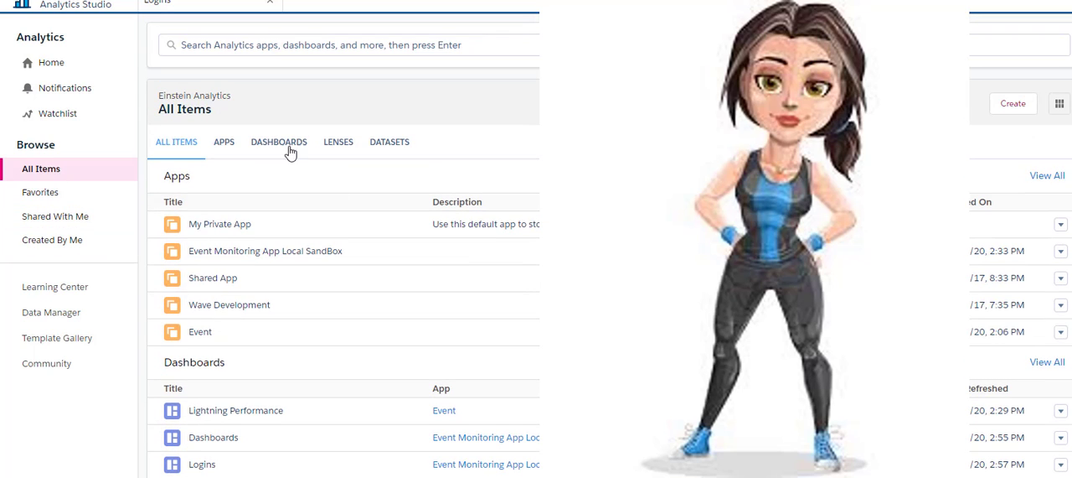
left_click(279, 142)
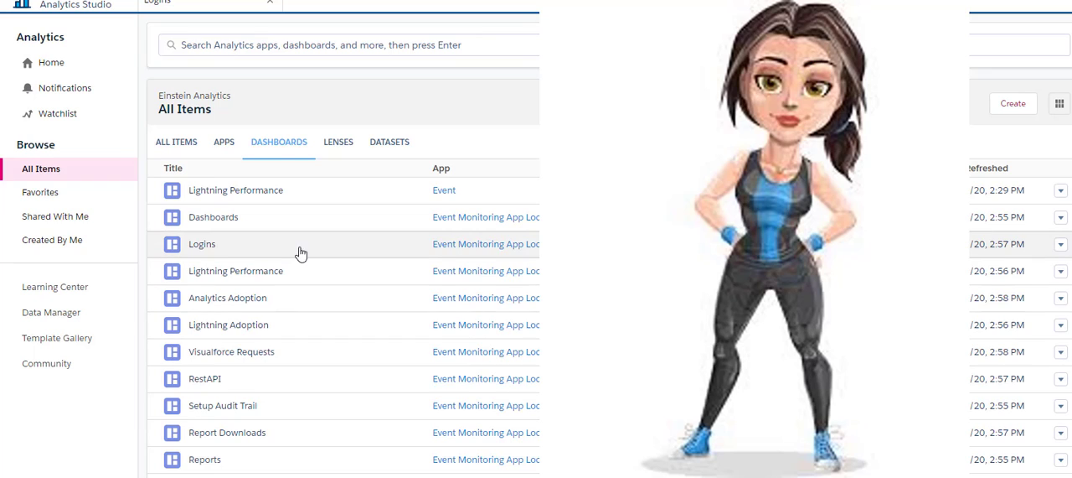
mouse_move(469, 232)
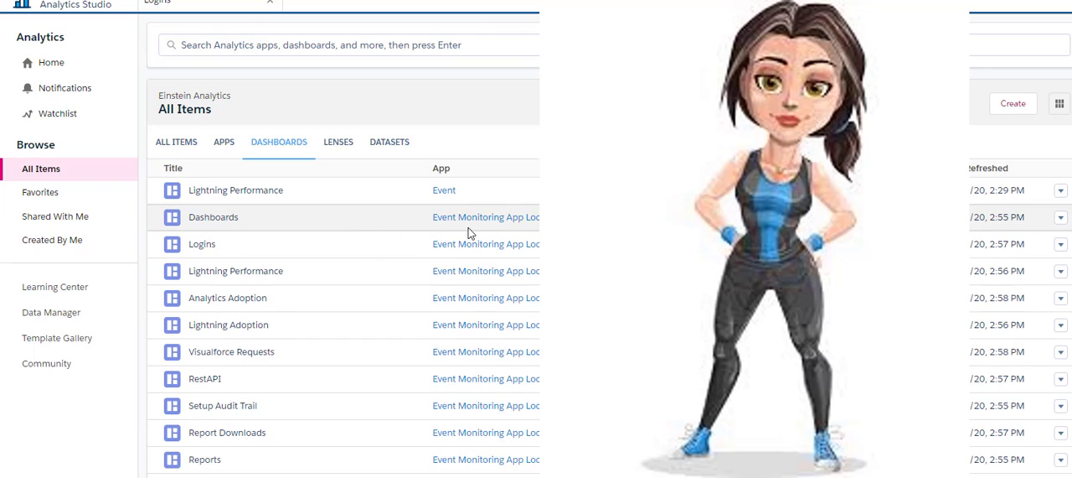
mouse_move(226, 222)
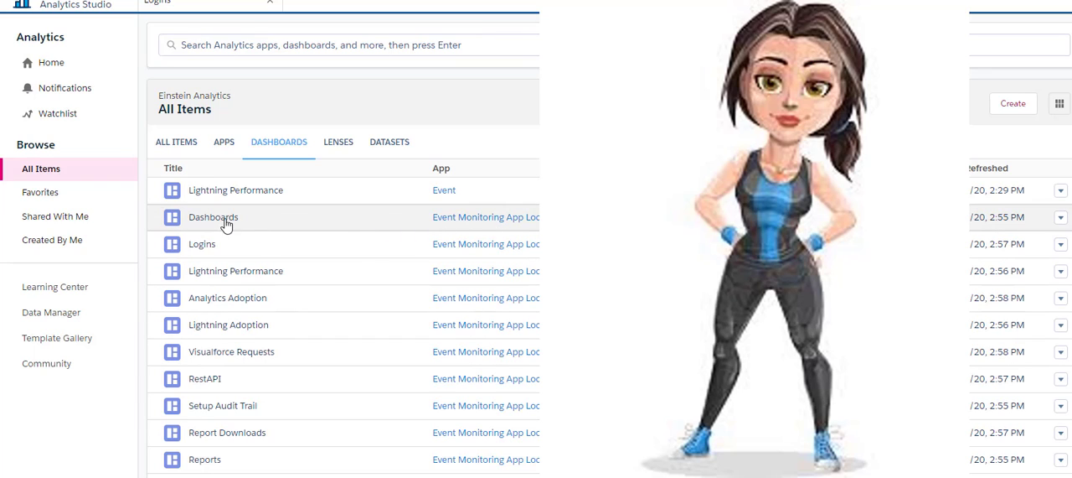
mouse_move(239, 239)
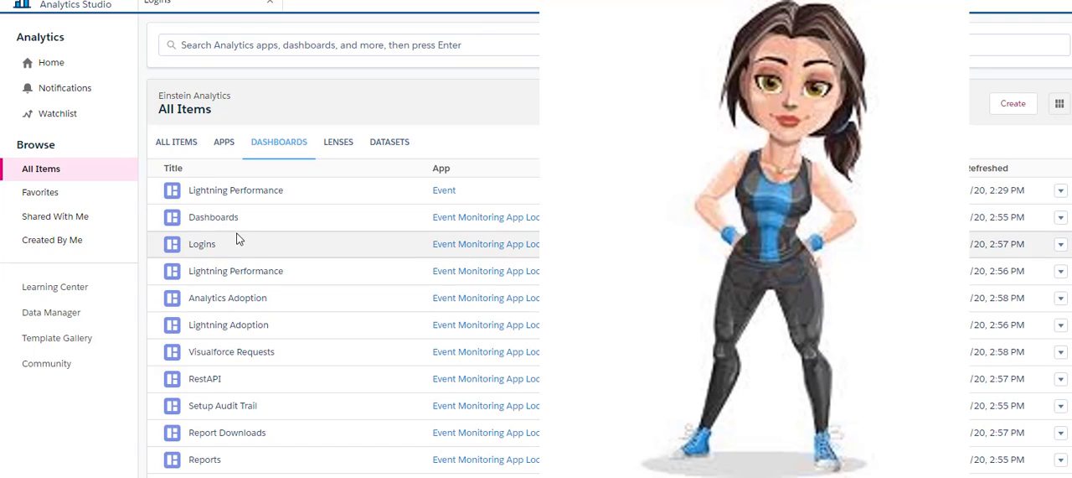
mouse_move(245, 262)
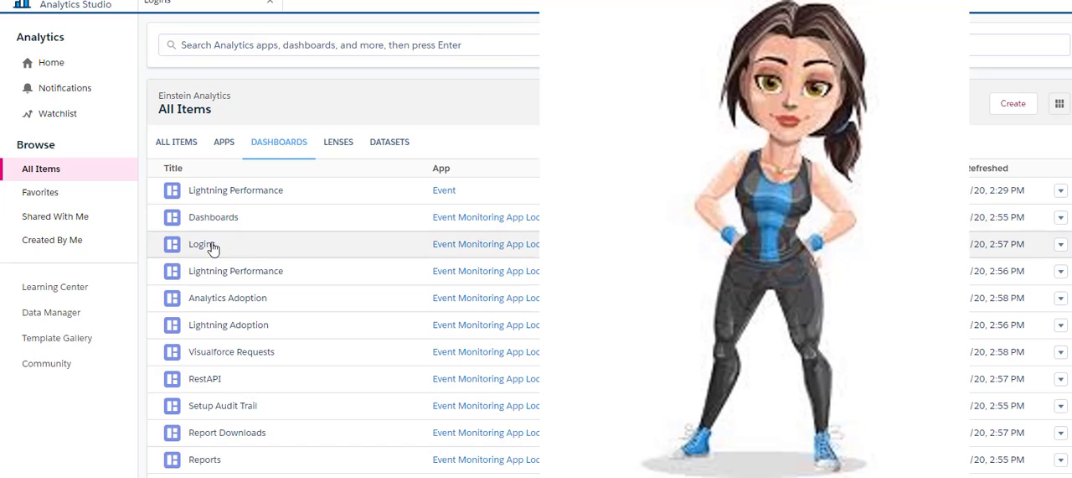
mouse_move(348, 297)
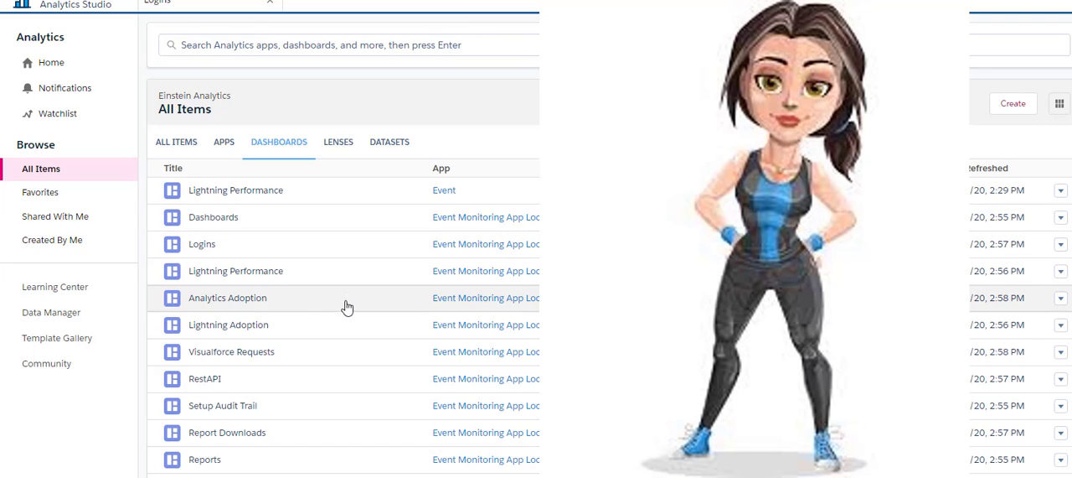
mouse_move(263, 331)
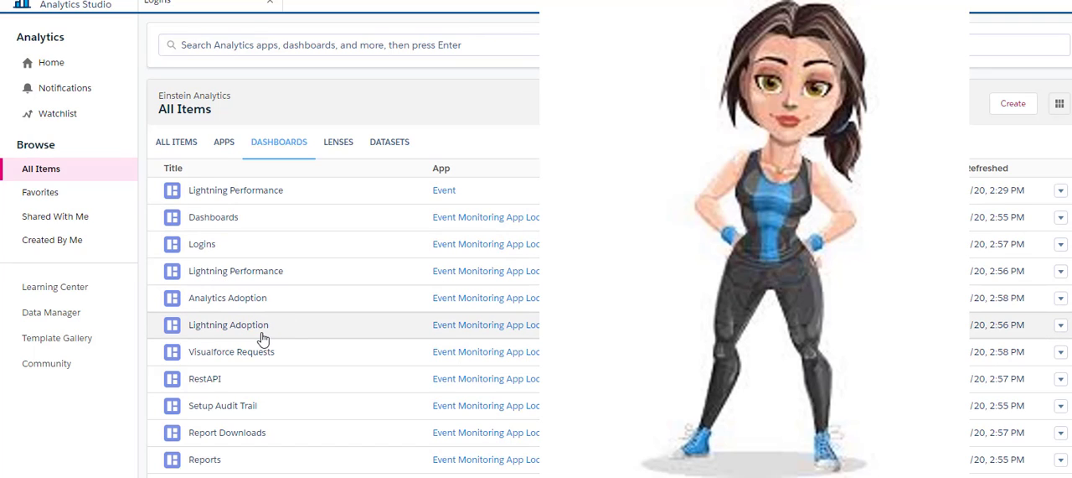
mouse_move(226, 384)
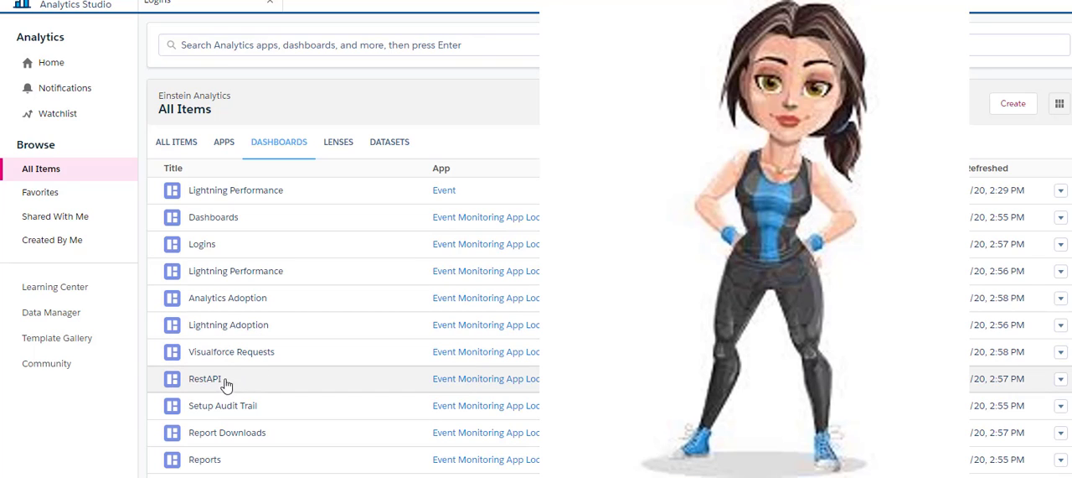
scroll("down", 3)
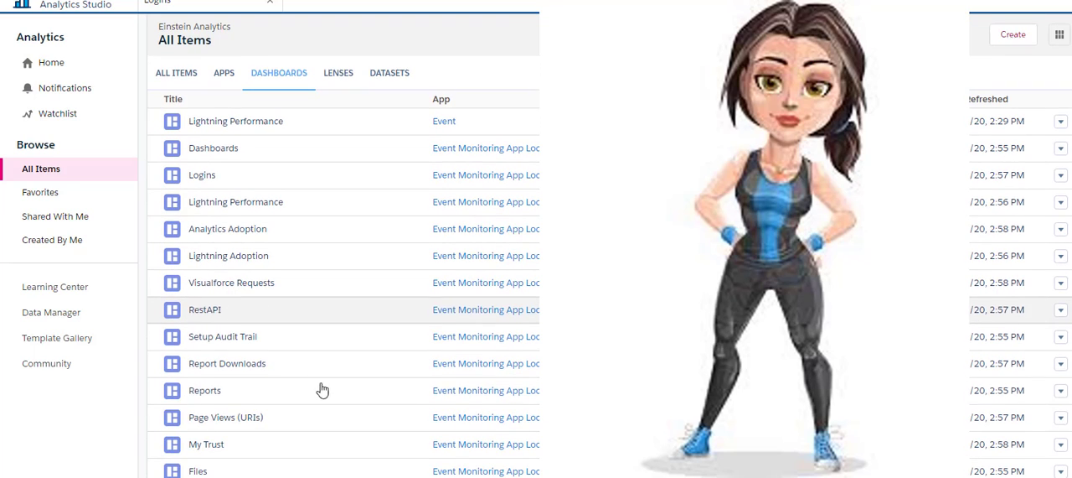
mouse_move(234, 396)
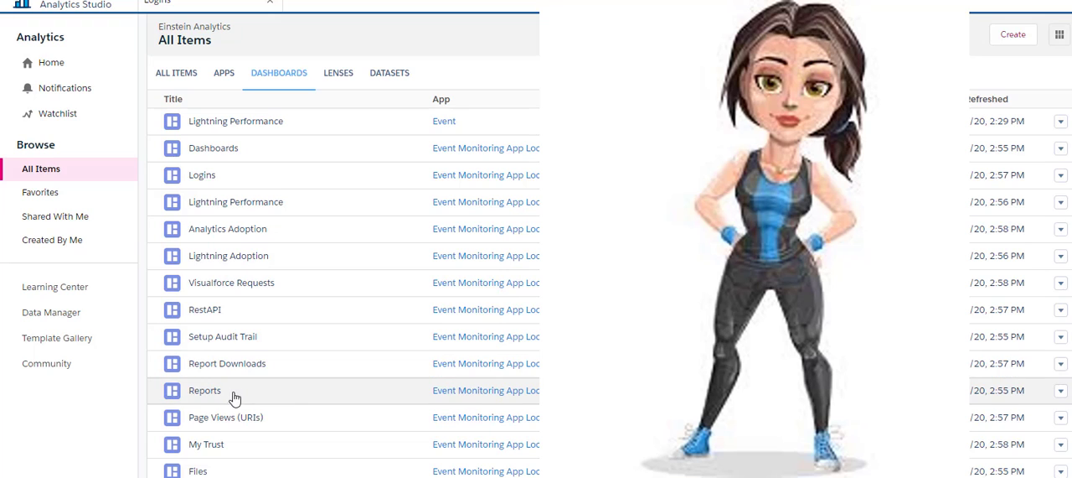
scroll("down", 3)
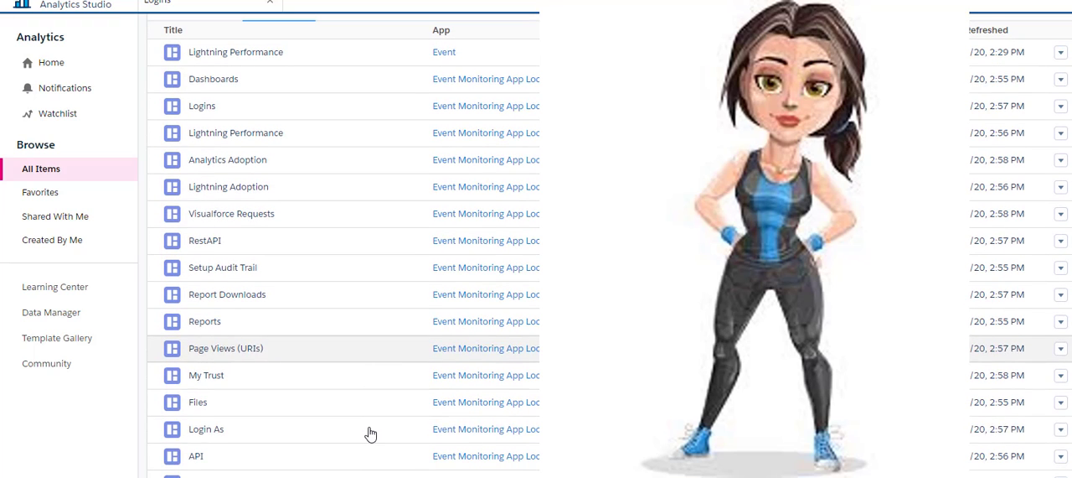
scroll("down", 3)
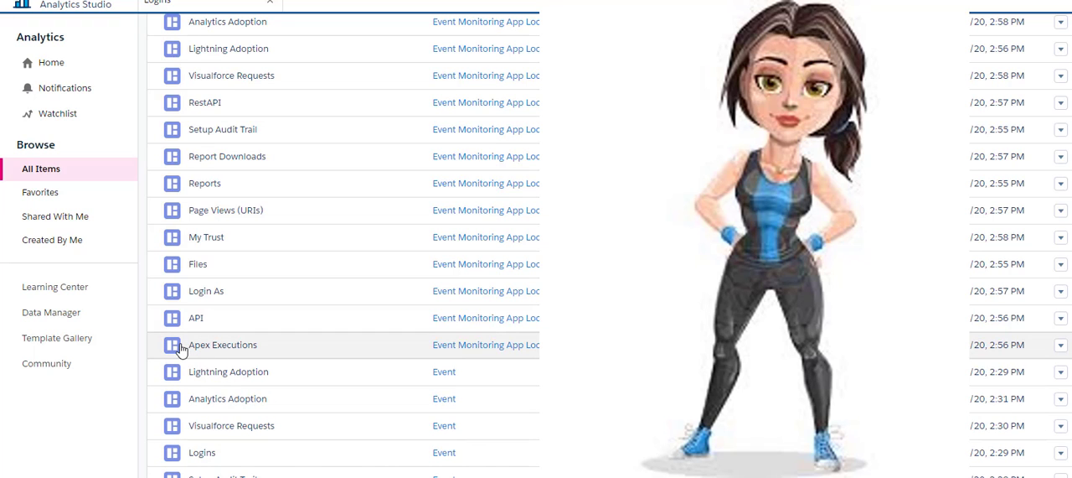
Scroll through the Apex Executions dashboard and check the Dates filter, which lists only 2010-01-01.
left_click(222, 344)
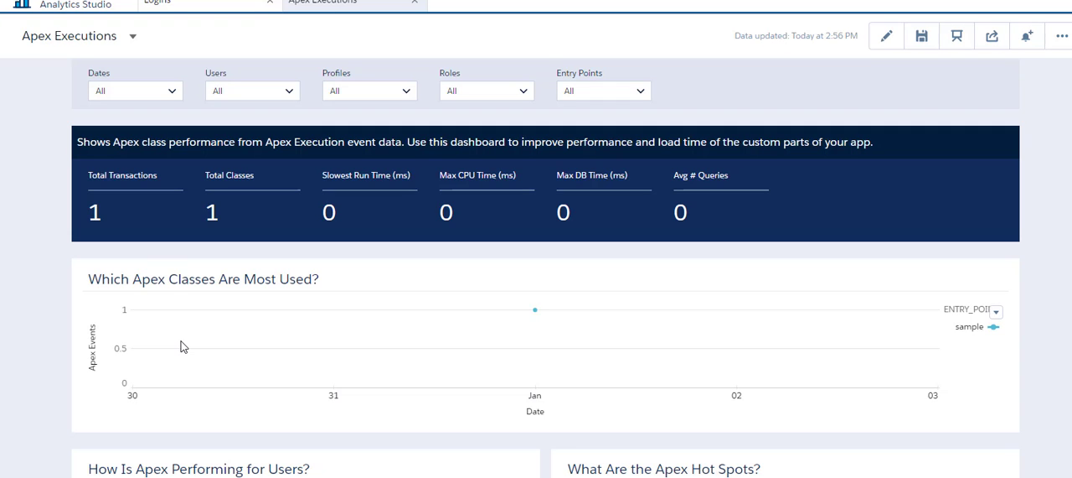
scroll("down", 3)
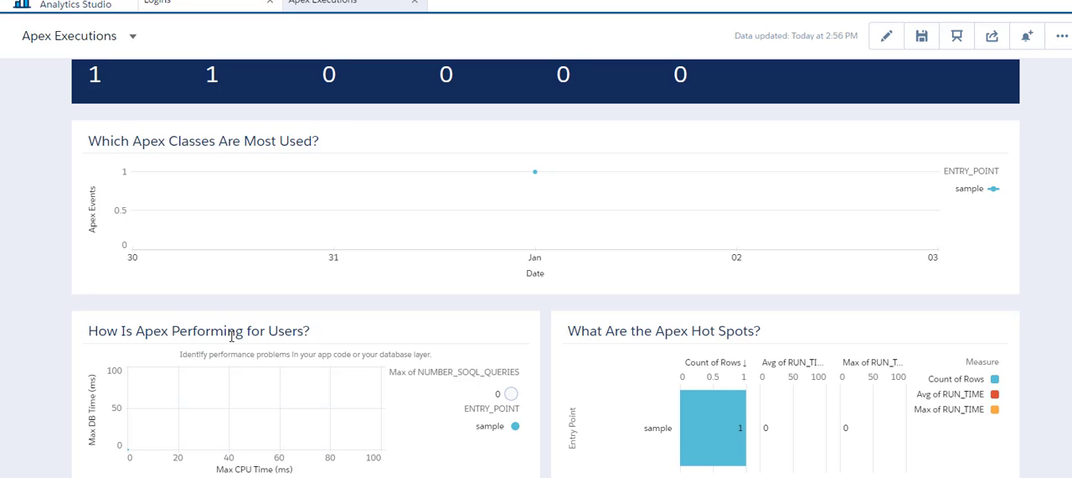
scroll("down", 3)
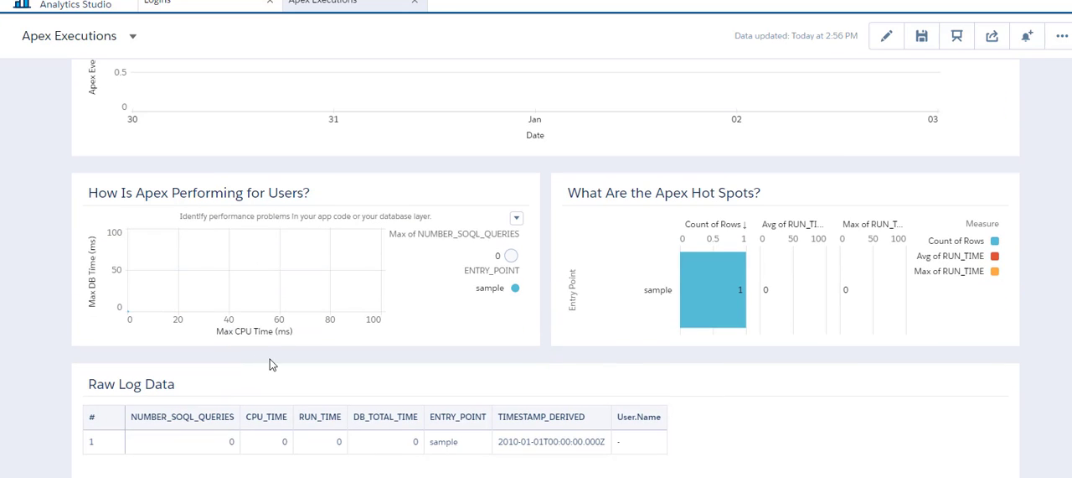
mouse_move(352, 351)
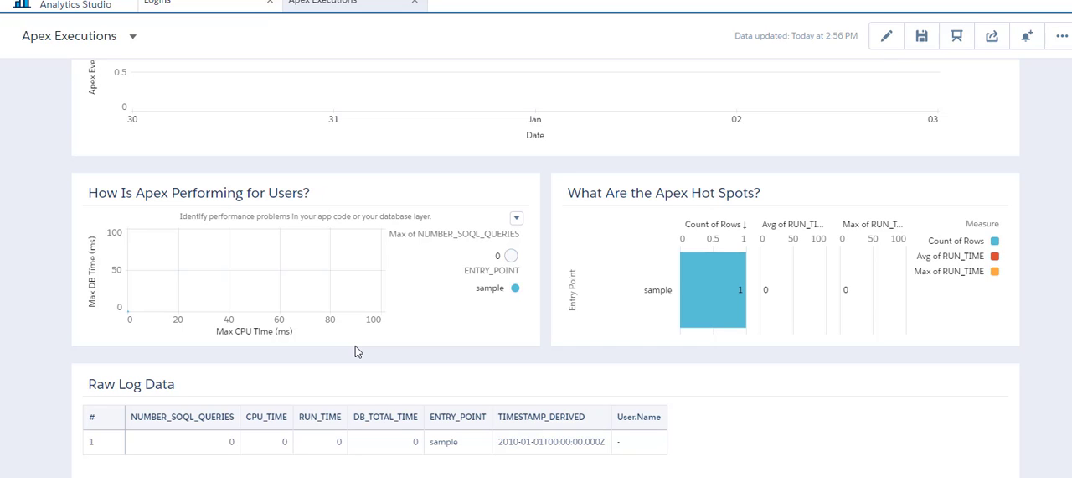
scroll("down", 3)
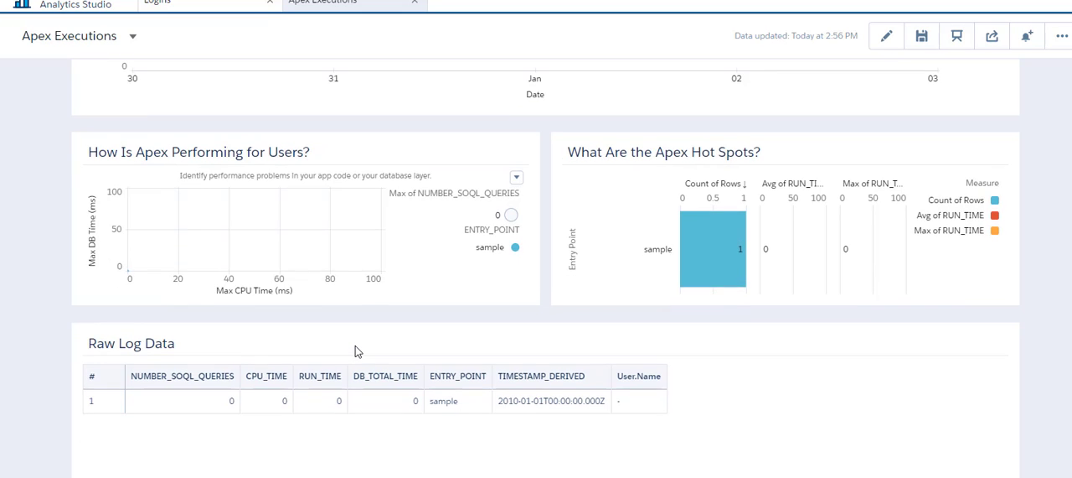
mouse_move(411, 364)
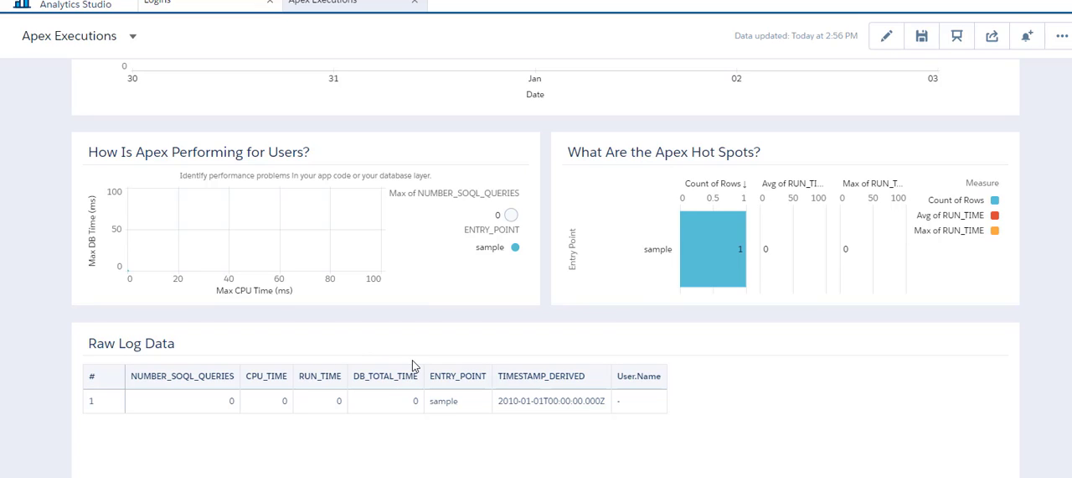
scroll("up", 3)
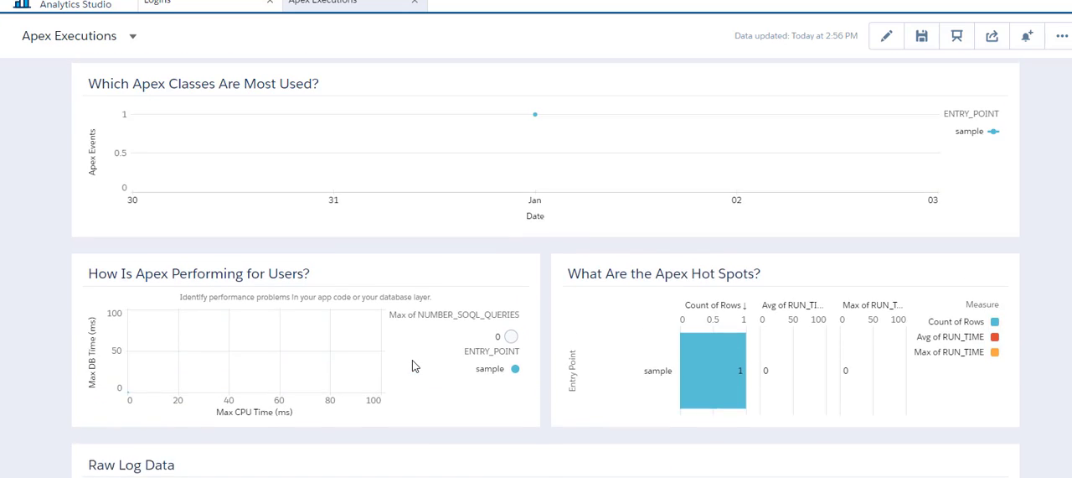
scroll("up", 3)
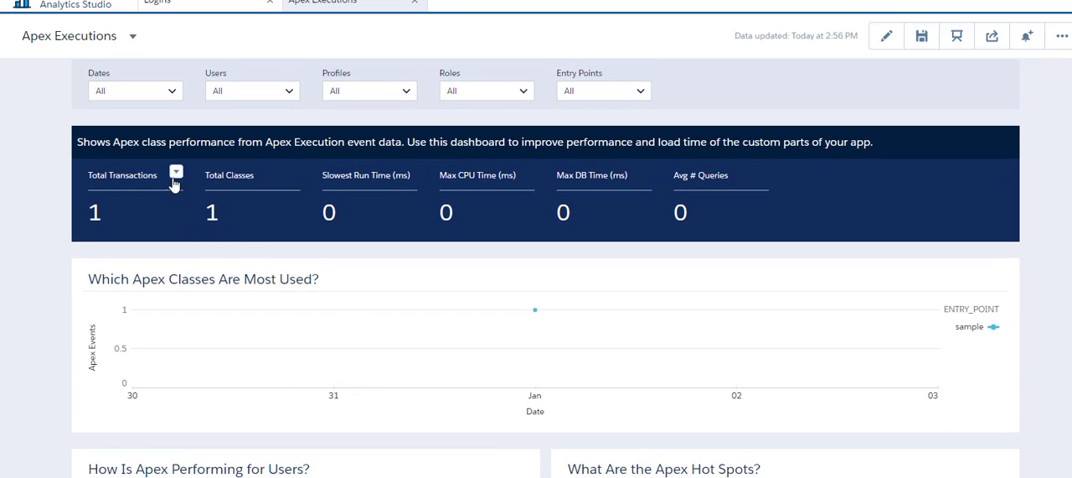
mouse_move(225, 163)
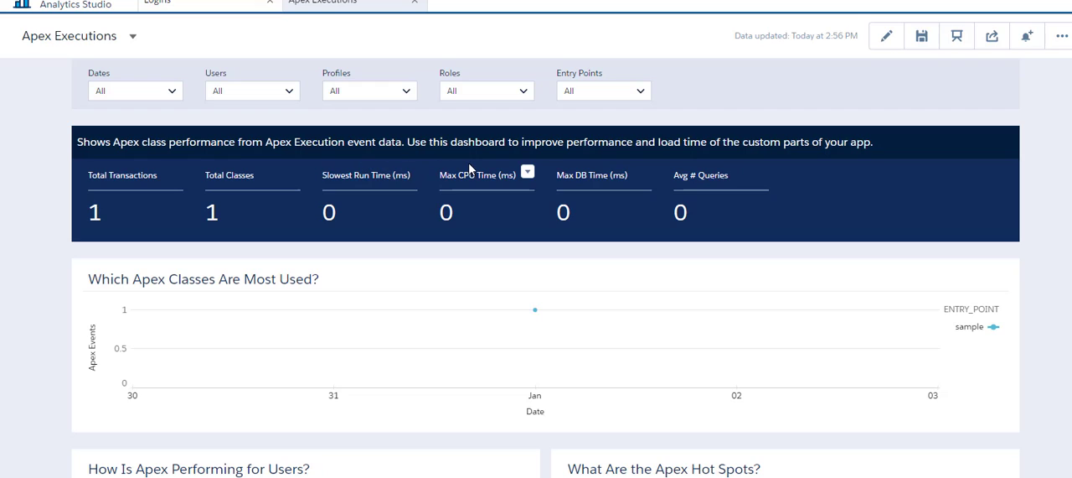
mouse_move(476, 232)
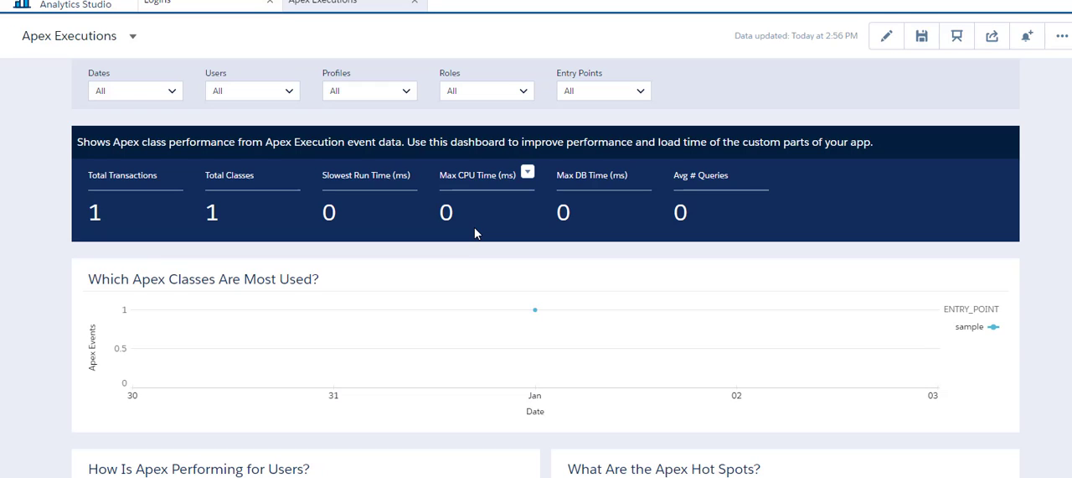
mouse_move(463, 210)
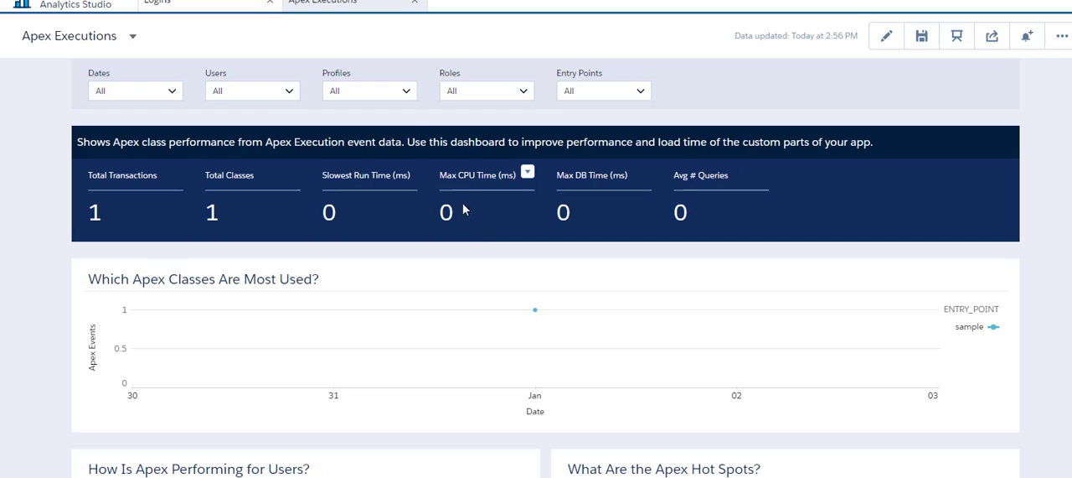
left_click(369, 91)
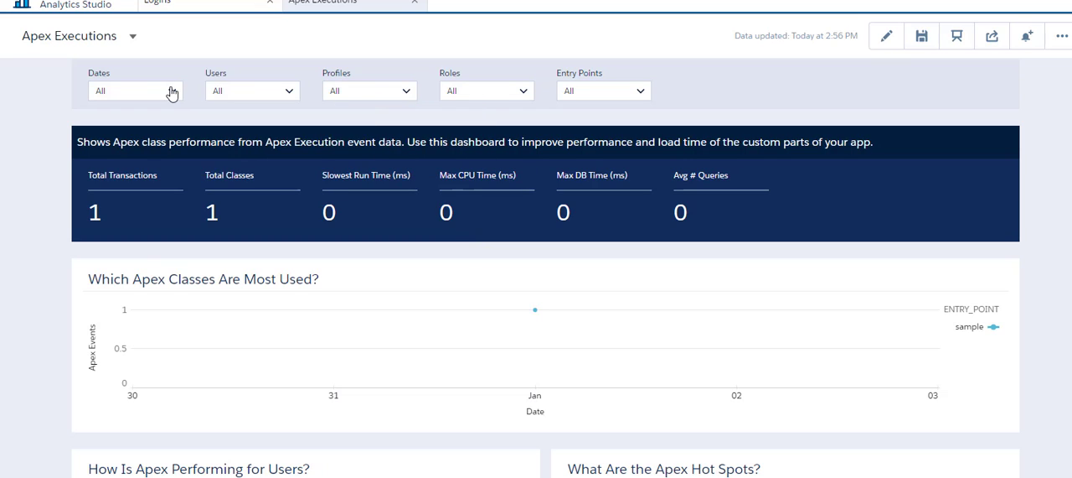
left_click(134, 91)
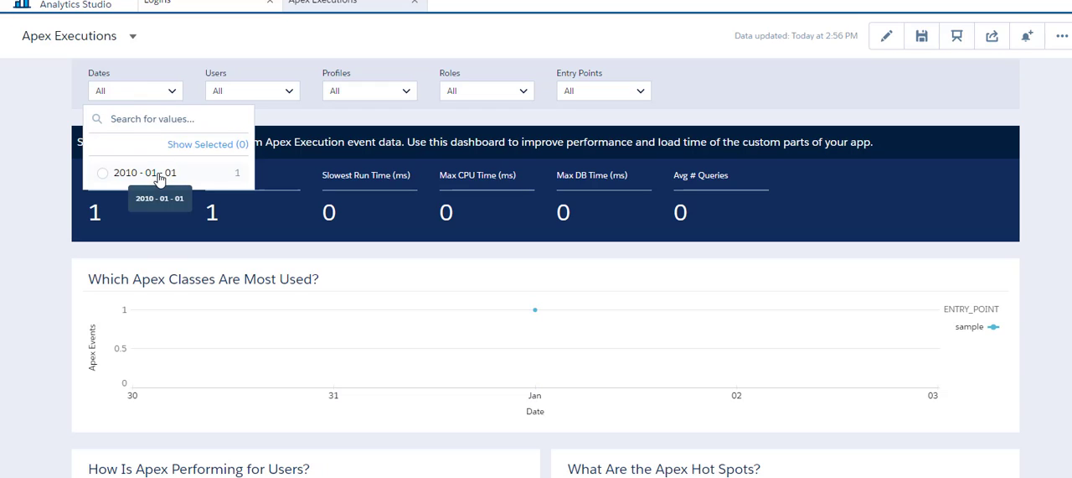
mouse_move(289, 255)
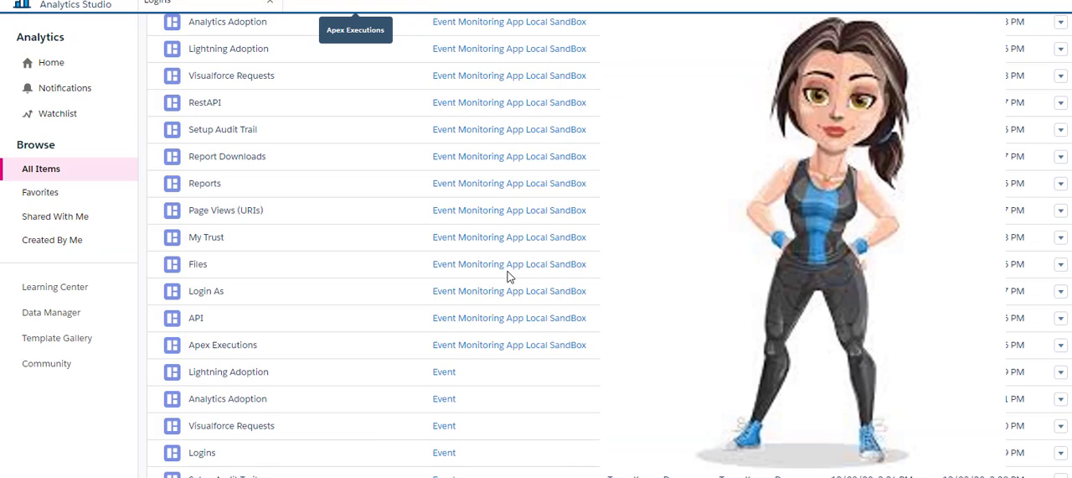
mouse_move(278, 312)
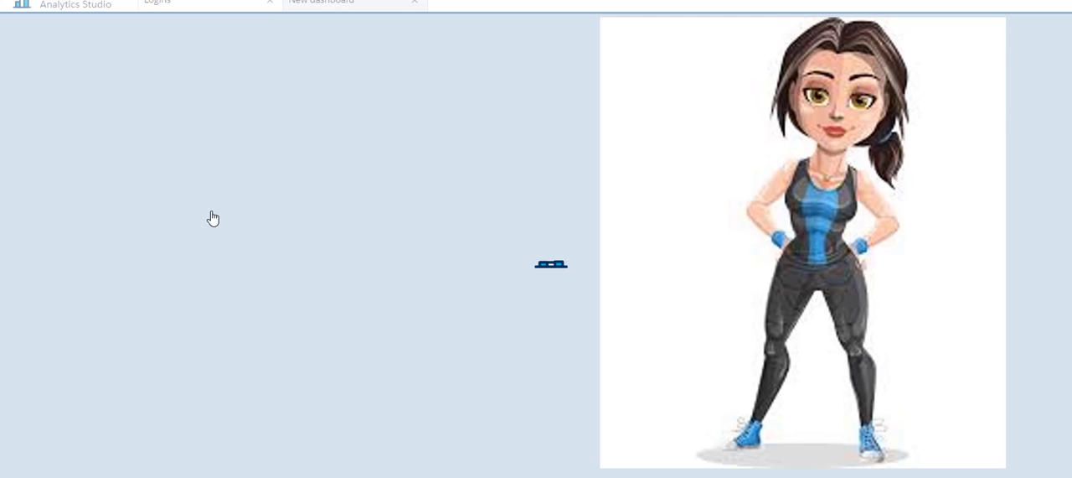
Scroll Page Views (URIs) down to its single raw log row and empty user charts, then back up.
left_click(325, 2)
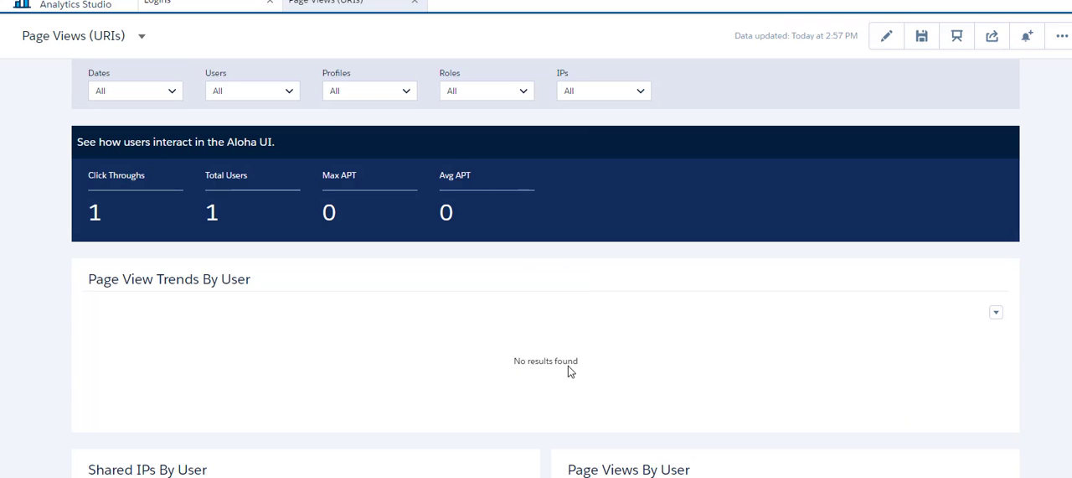
scroll("down", 3)
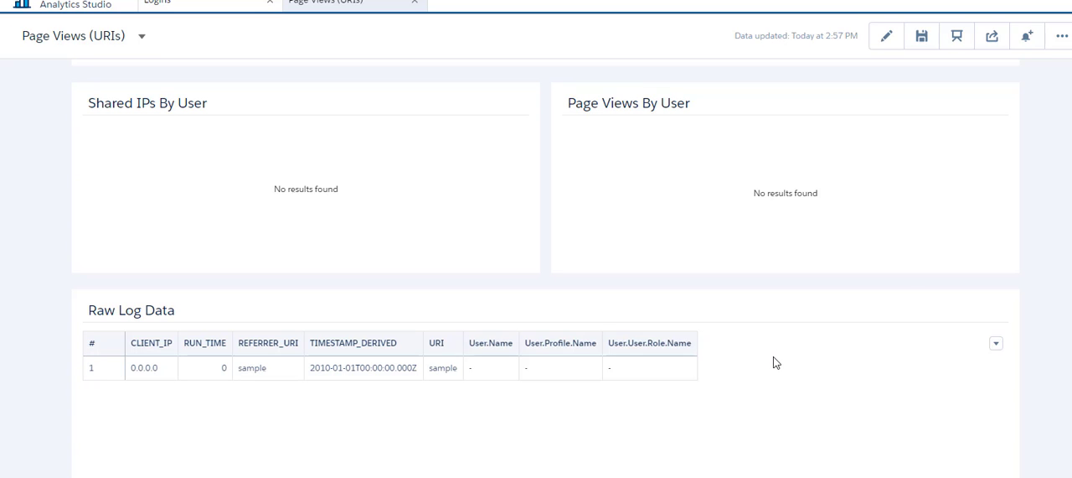
scroll("up", 3)
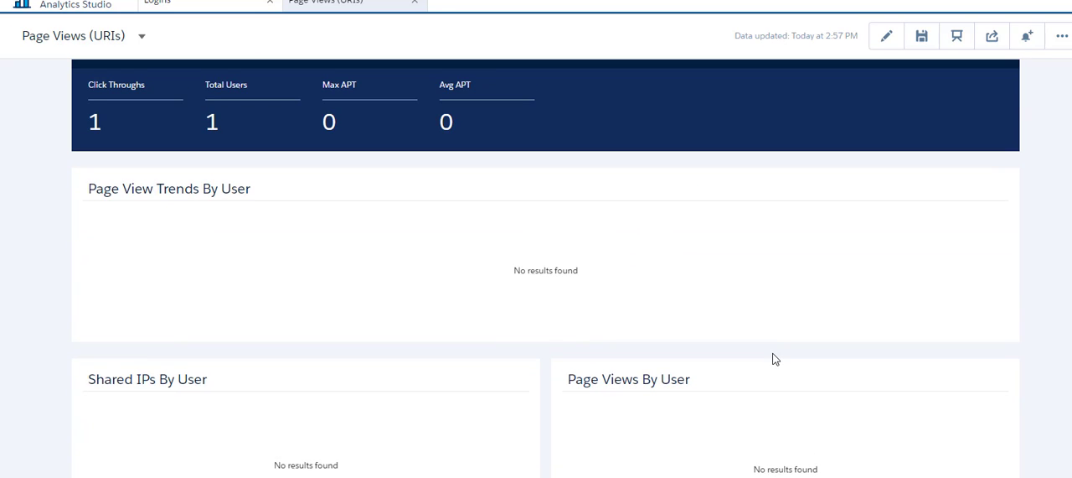
scroll("up", 3)
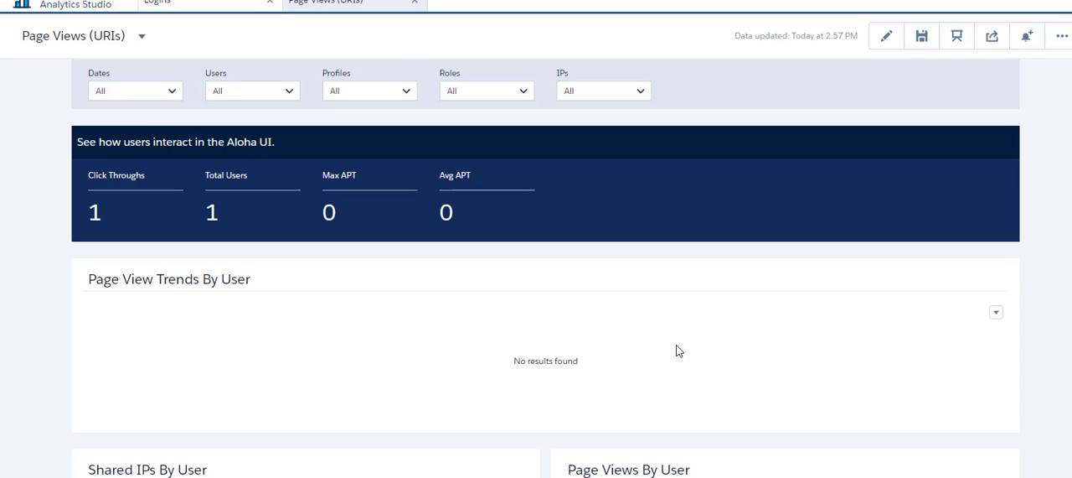
mouse_move(415, 5)
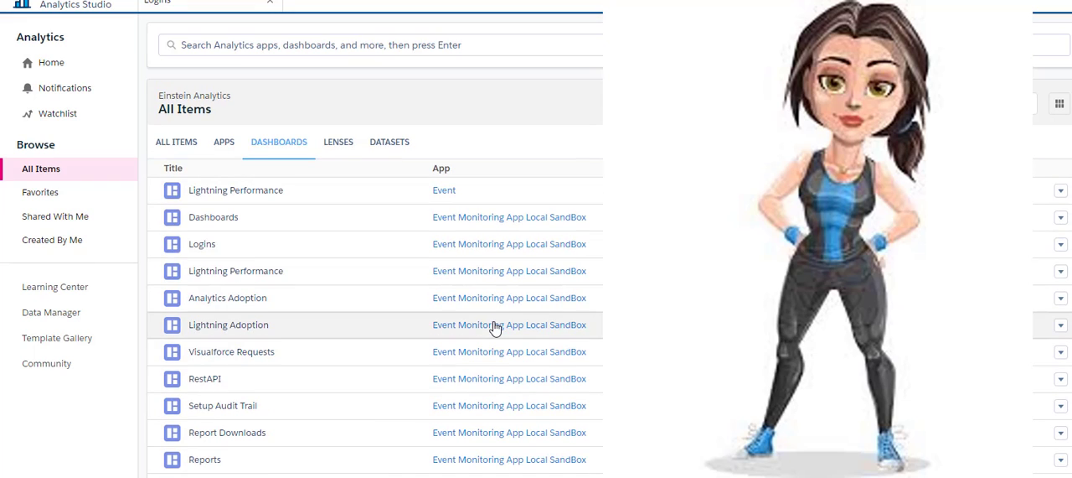
mouse_move(176, 190)
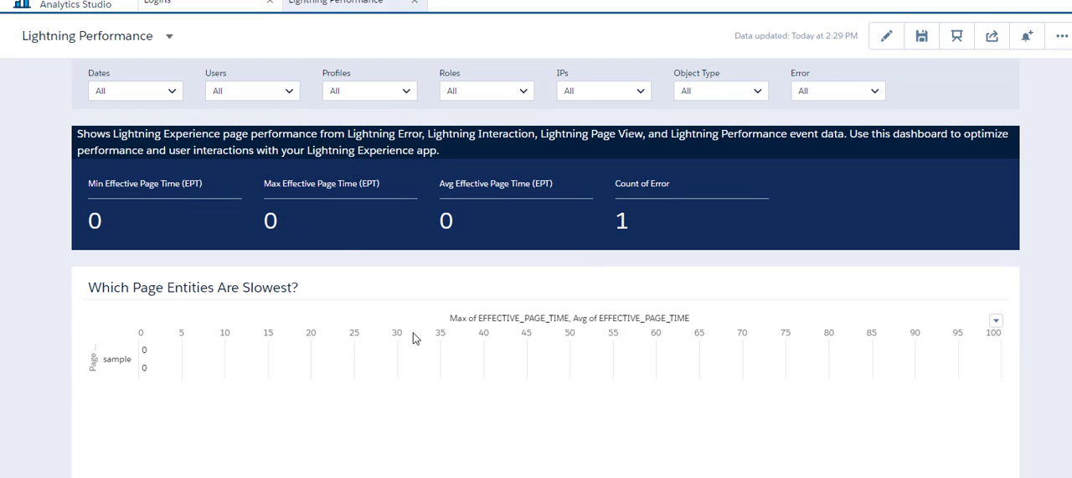
mouse_move(599, 344)
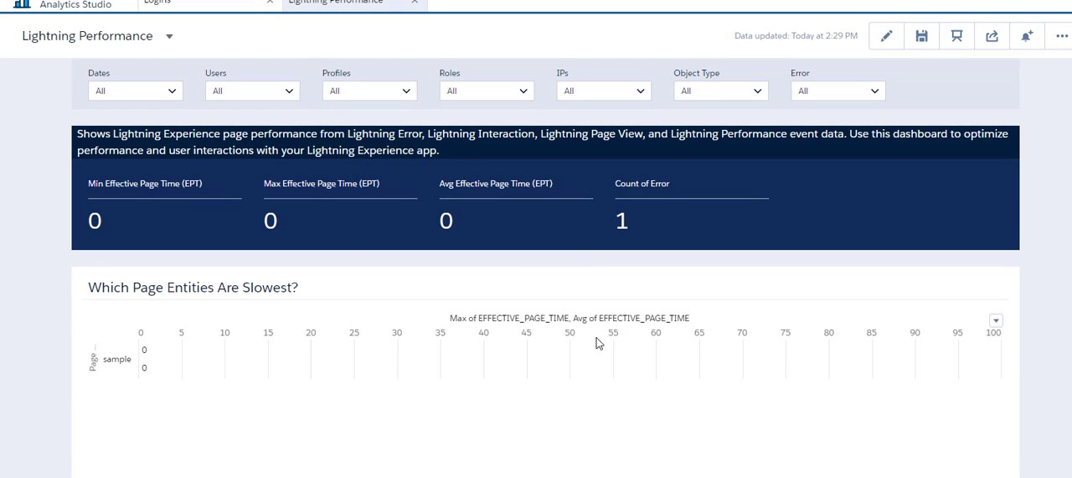
Scroll through Lightning Performance's slowest page entity and page context charts, showing one error.
scroll("down", 3)
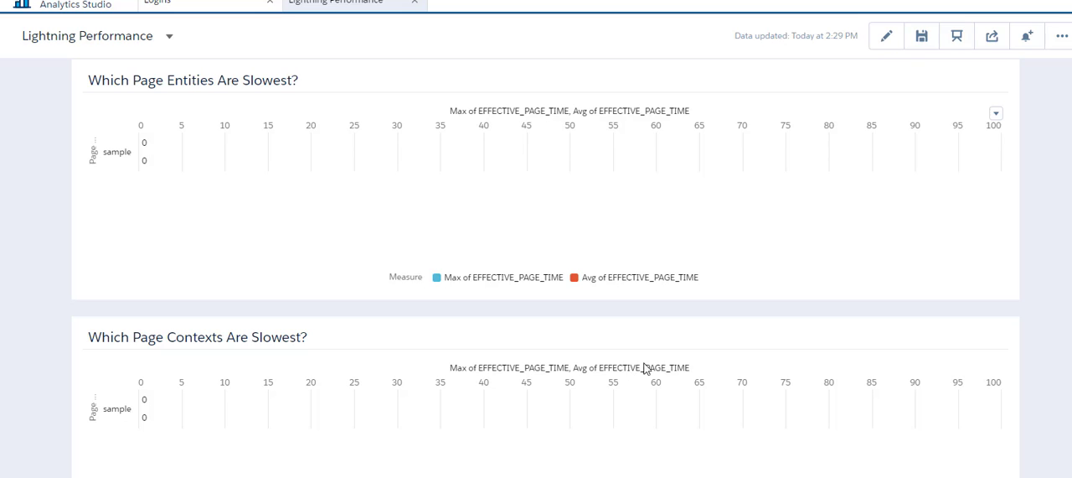
scroll("down", 3)
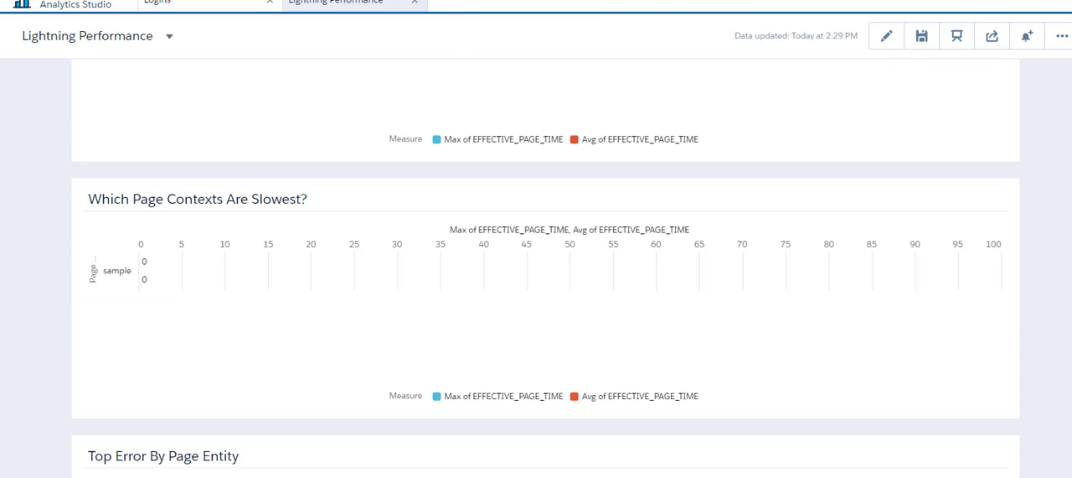
scroll("down", 3)
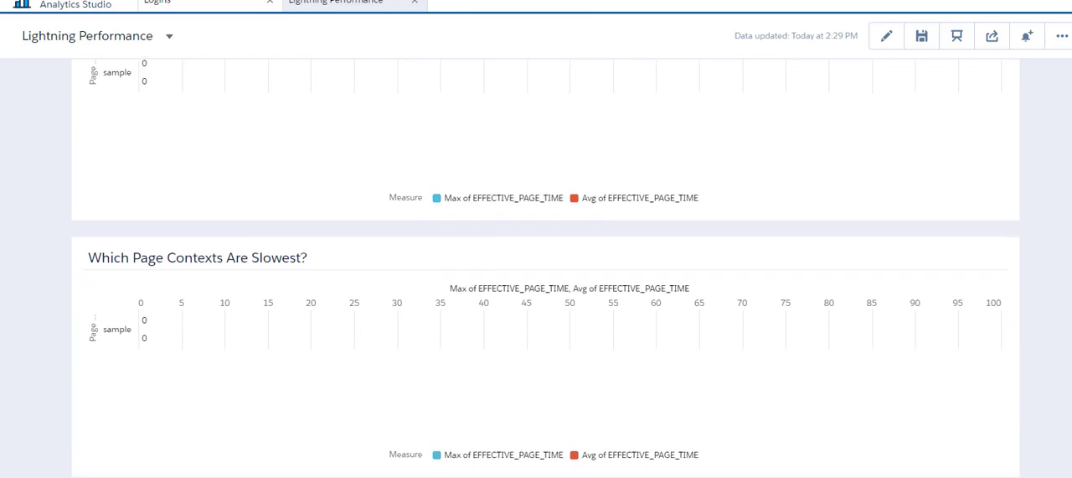
scroll("up", 3)
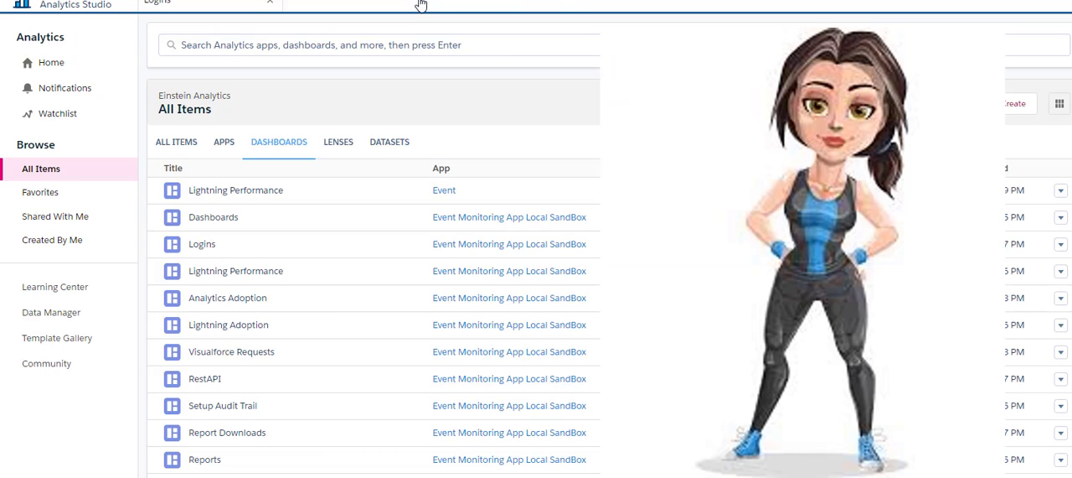
mouse_move(424, 328)
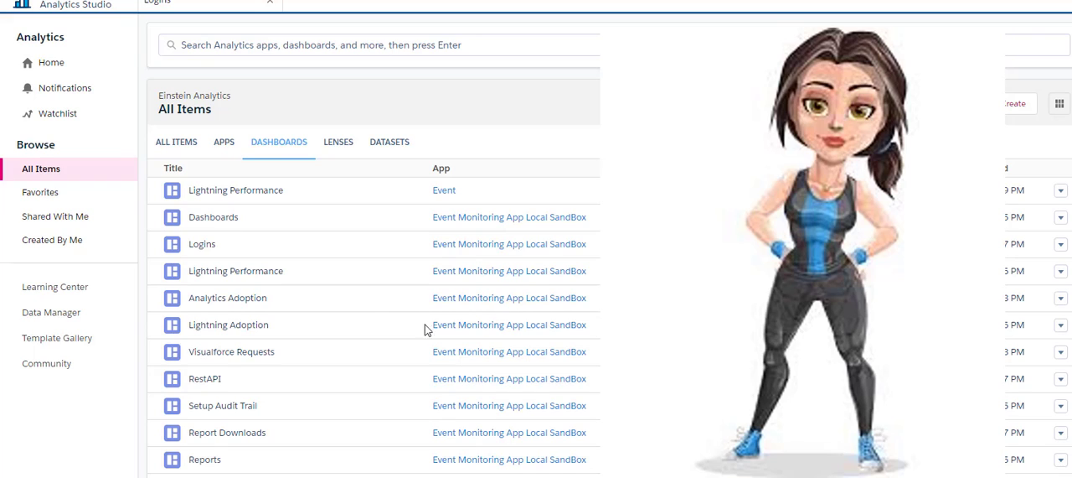
mouse_move(415, 330)
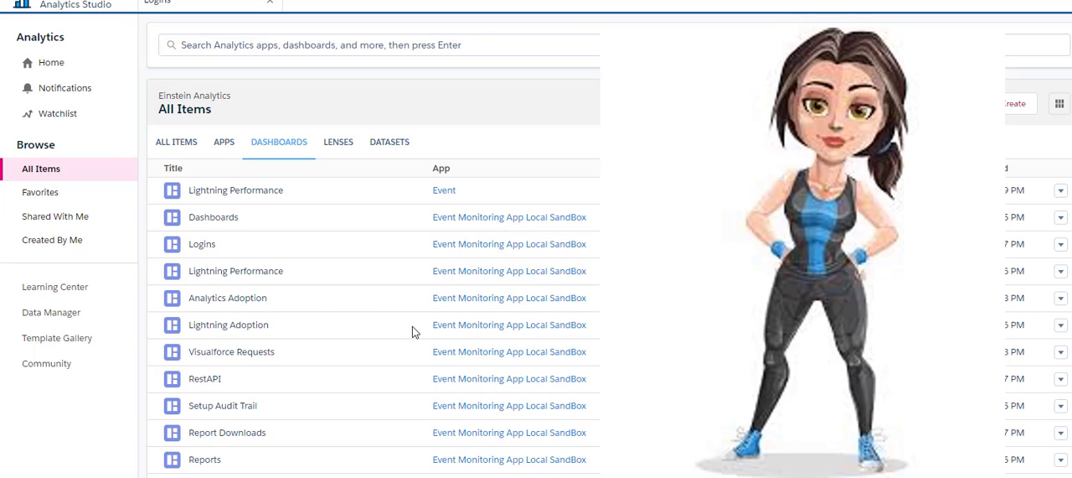
mouse_move(383, 147)
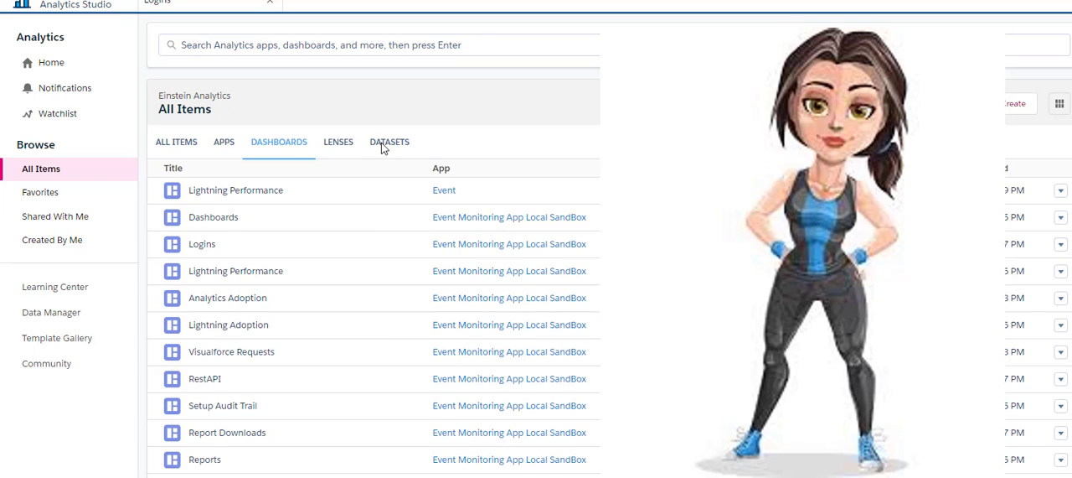
Show the Standard Event Monitoring datasets such as ContentTransfer and LightningPageViewWithUsers.
left_click(389, 141)
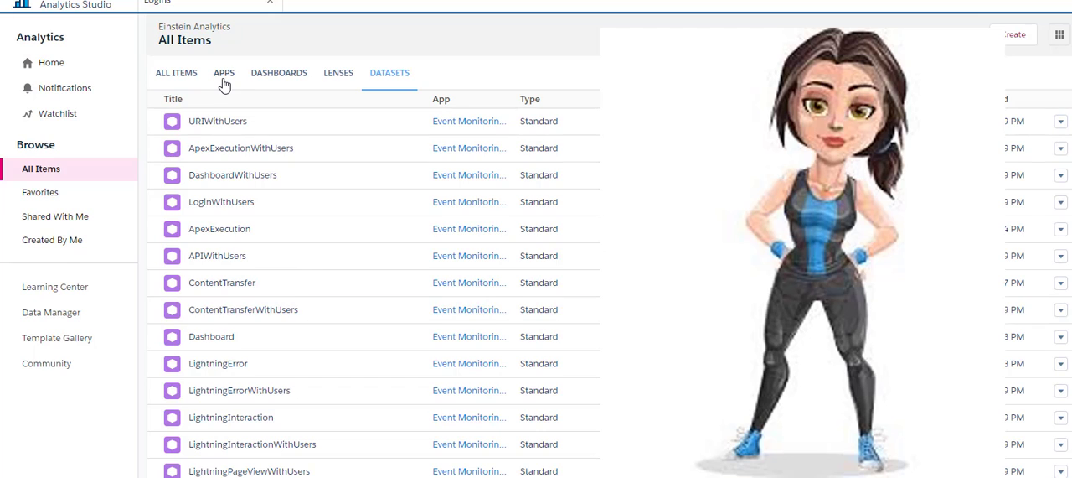
View the Event Monitoring App Local SandBox app, then return to dashboards like Apex Executions.
left_click(224, 73)
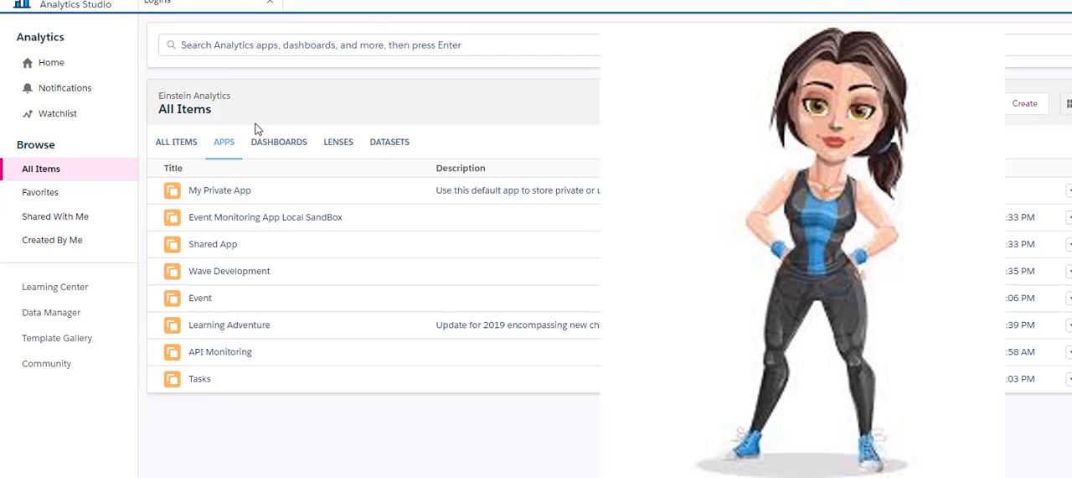
left_click(279, 142)
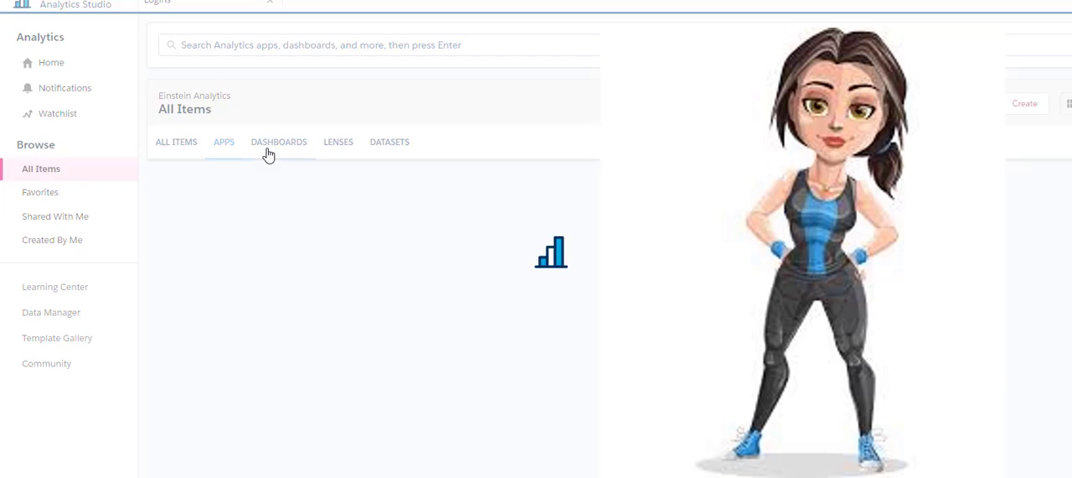
left_click(279, 142)
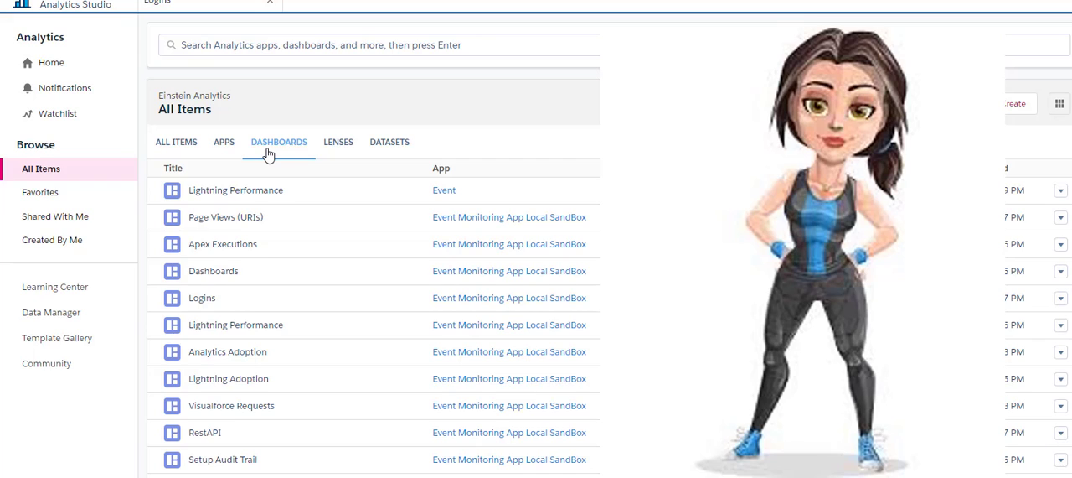
mouse_move(564, 154)
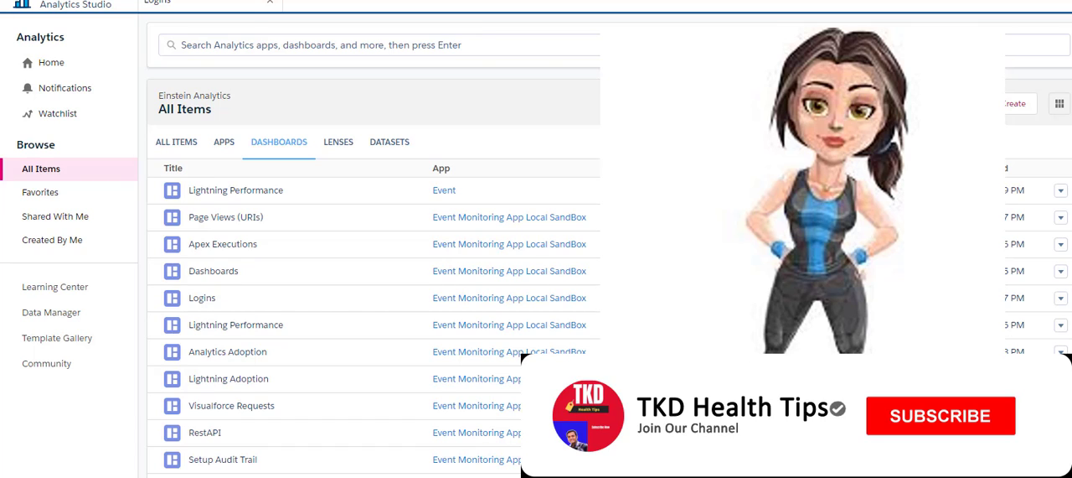
left_click(940, 415)
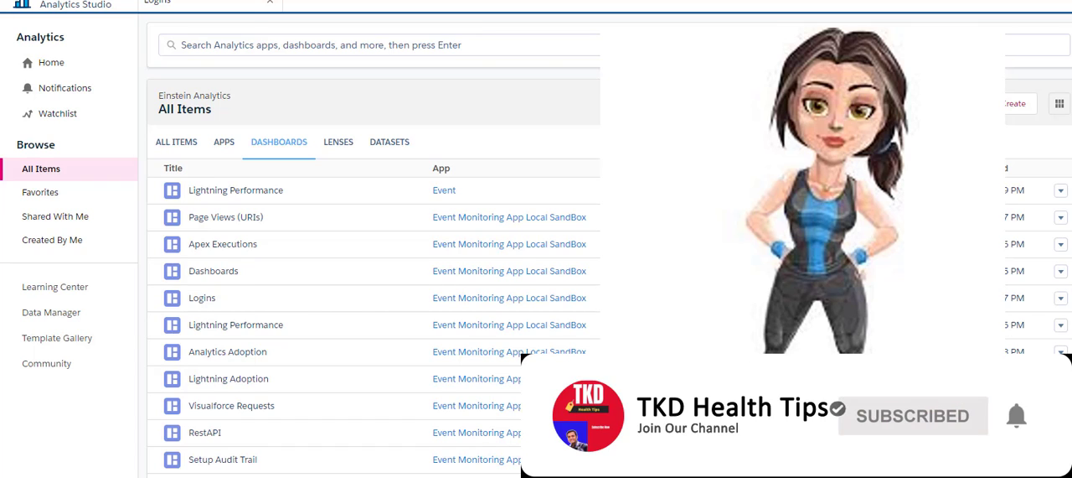